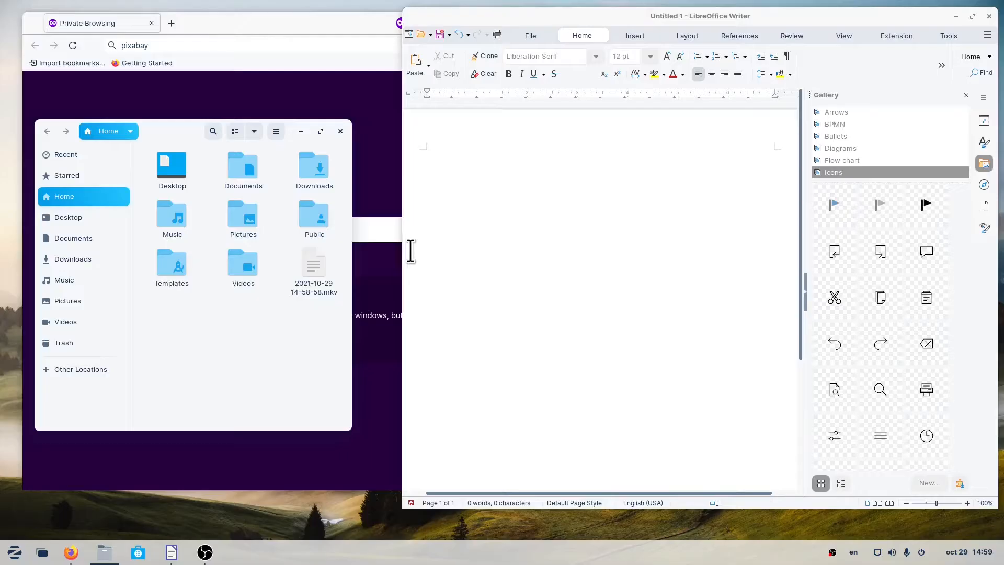
mouse_move(342, 265)
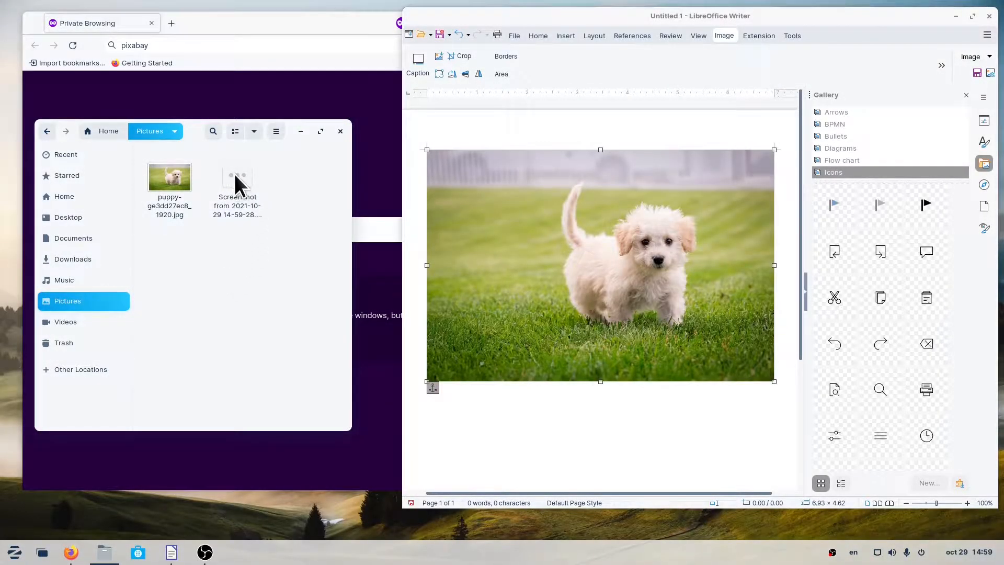
double_click(237, 177)
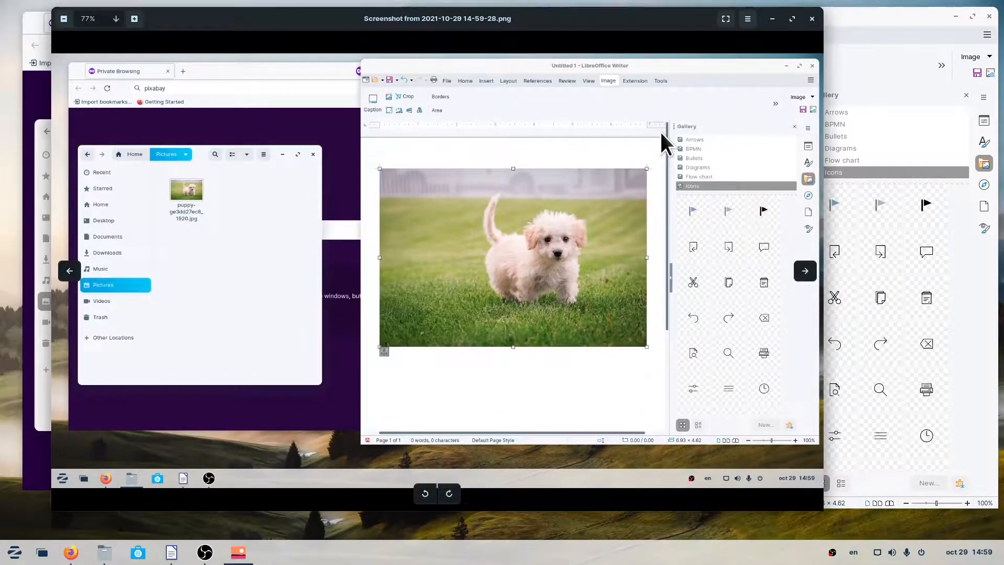
mouse_move(819, 502)
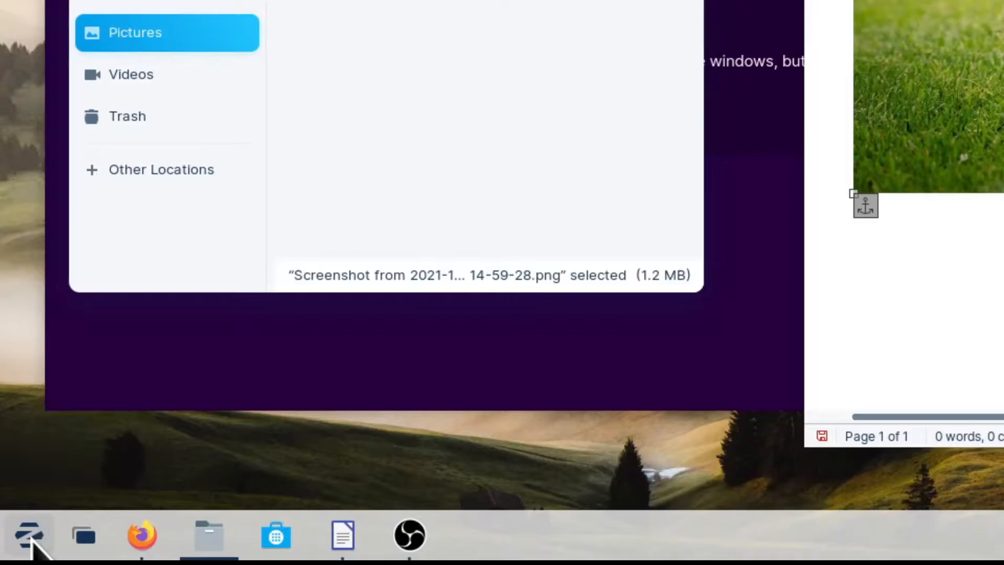
left_click(28, 535)
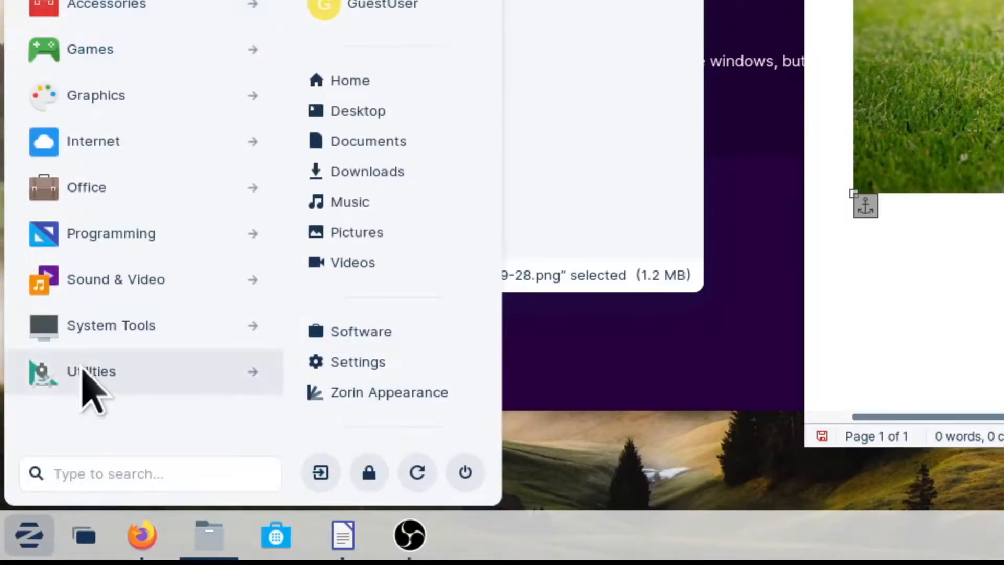
left_click(91, 371)
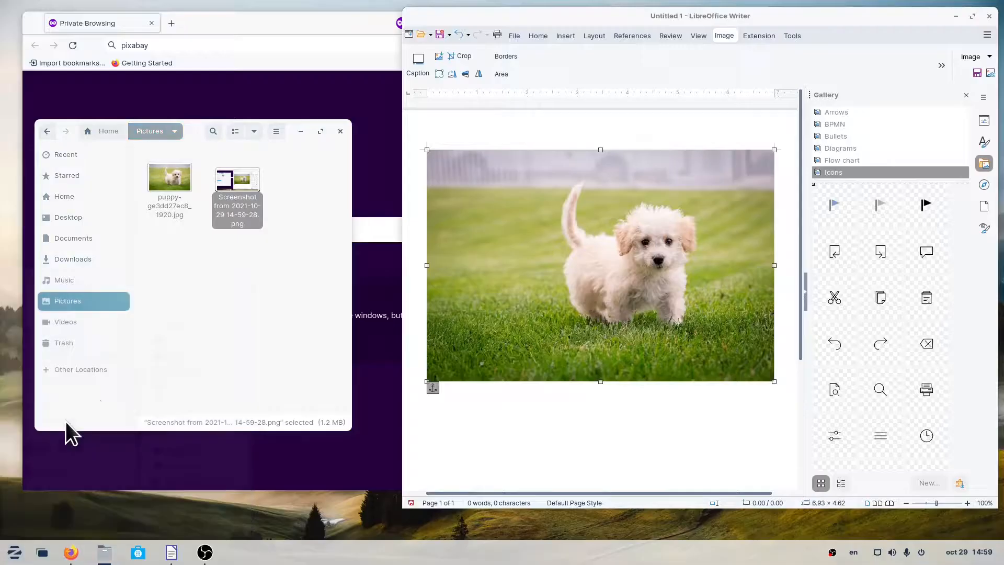
left_click(237, 552)
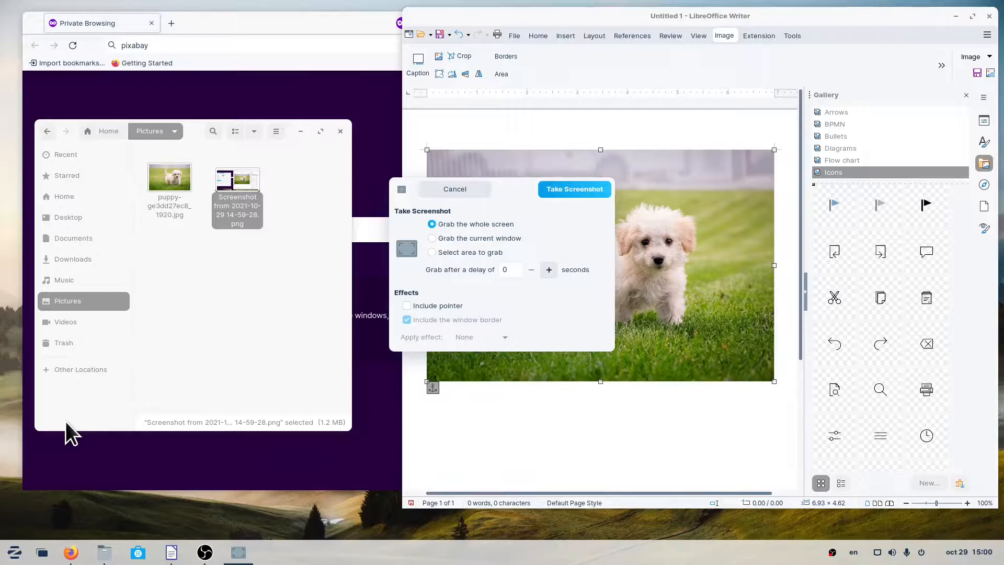
mouse_move(444, 199)
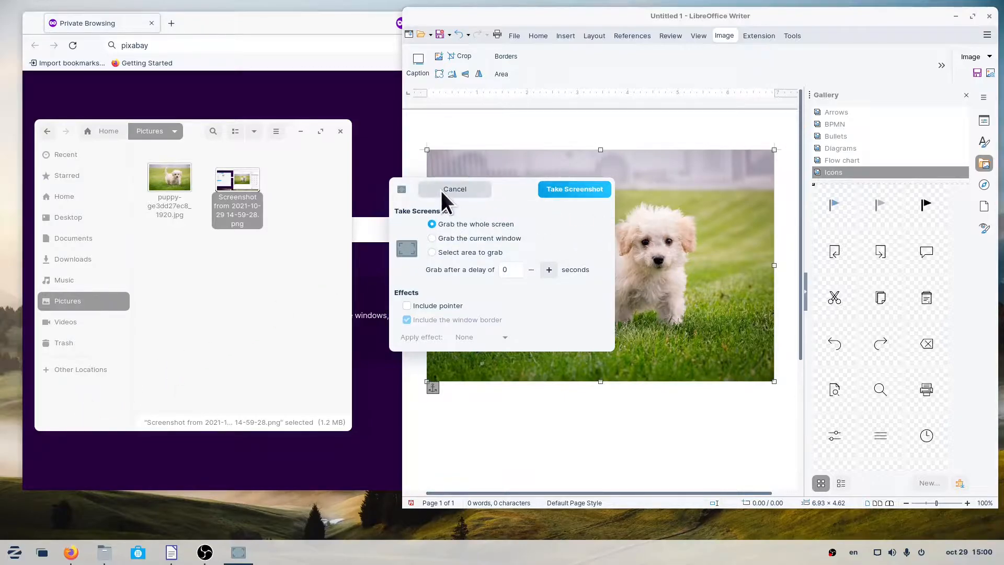
left_click(454, 189)
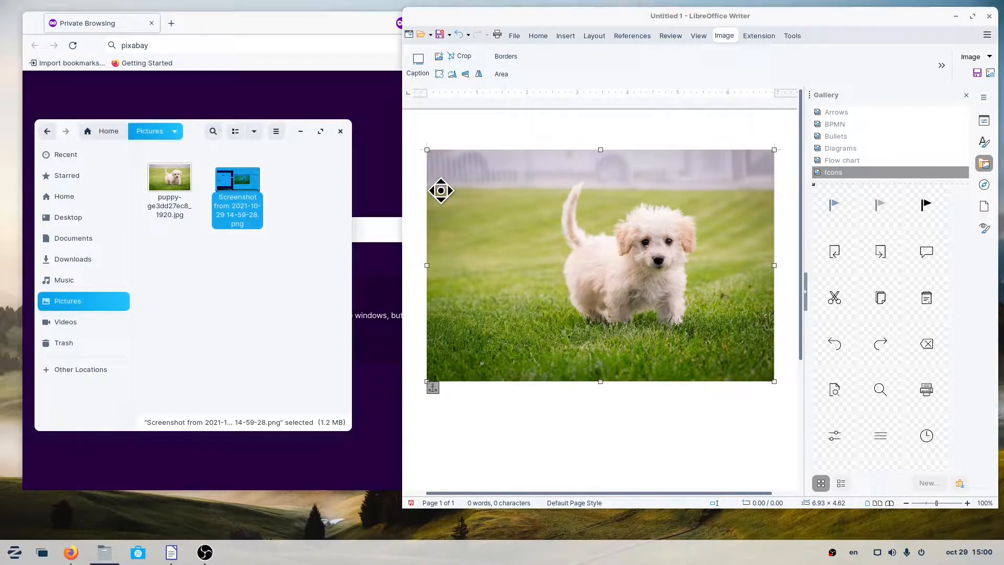
Step: Search the Activities overview for 'screen' and launch the Screenshot app
key("Super")
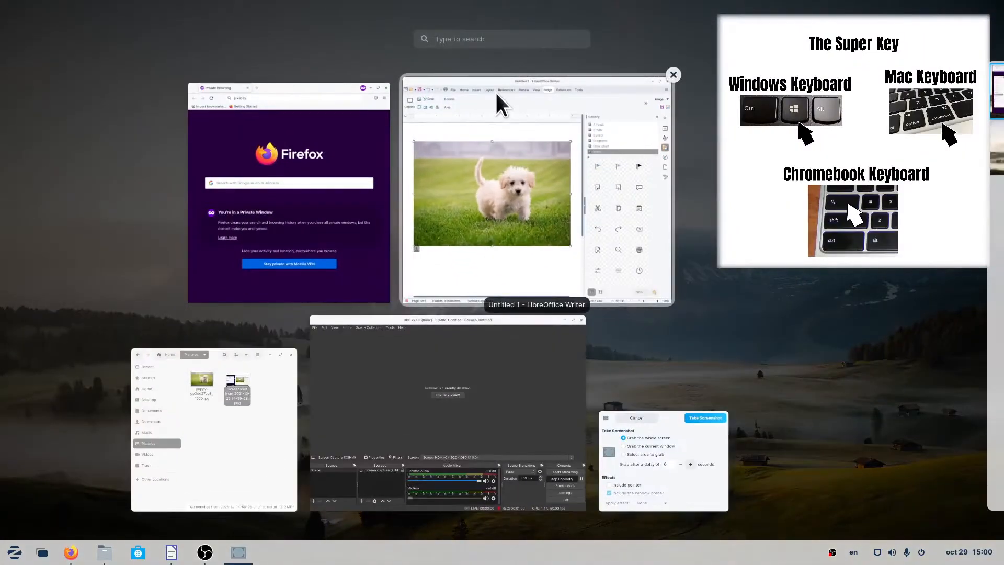
type("screen")
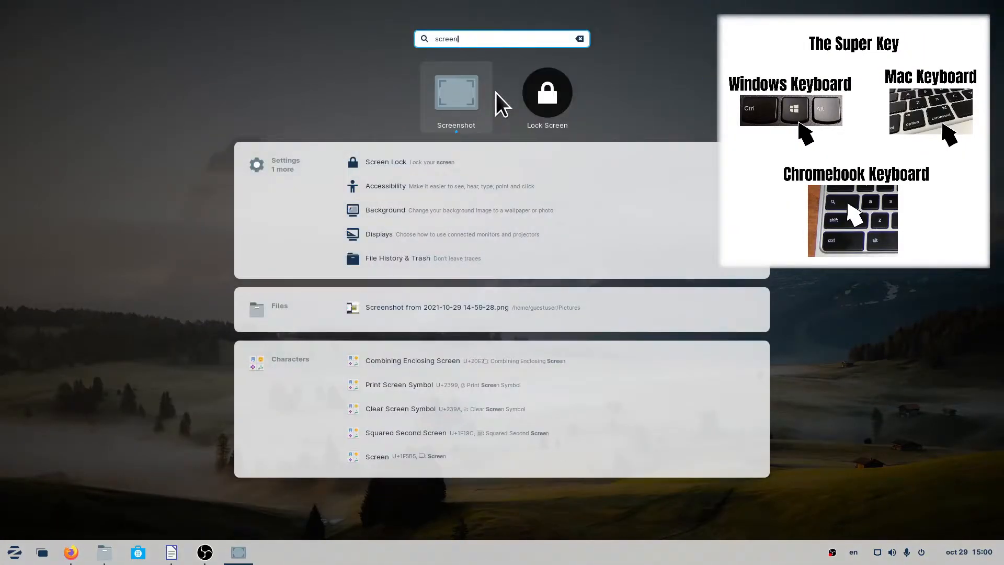
left_click(456, 91)
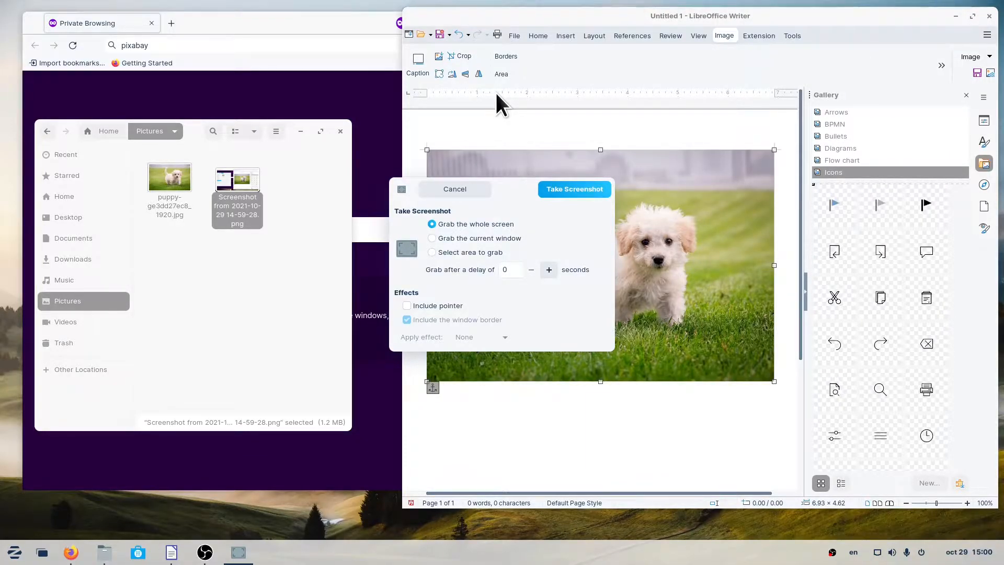
mouse_move(518, 205)
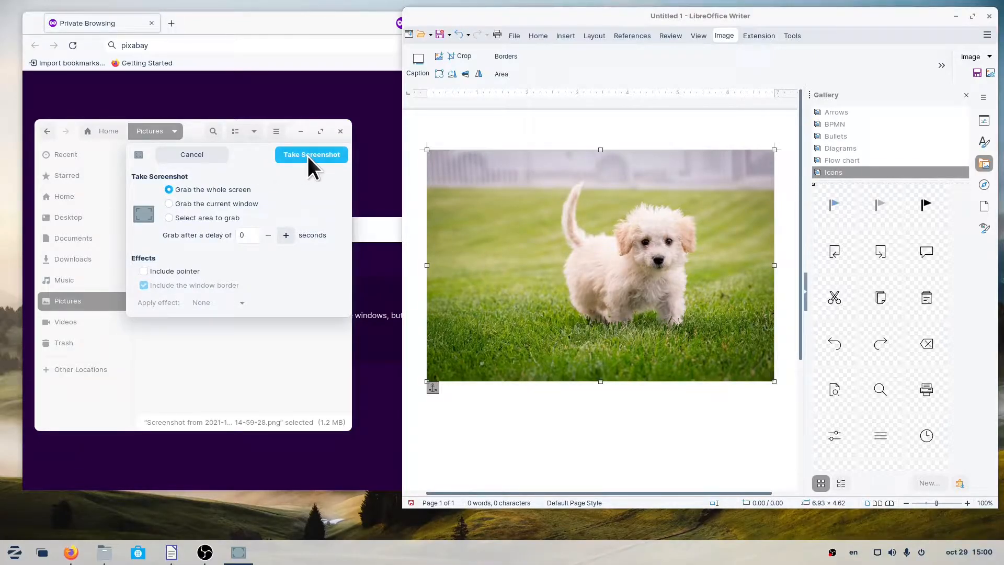
Step: Take a Grab the whole screen capture to get the save preview
left_click(311, 155)
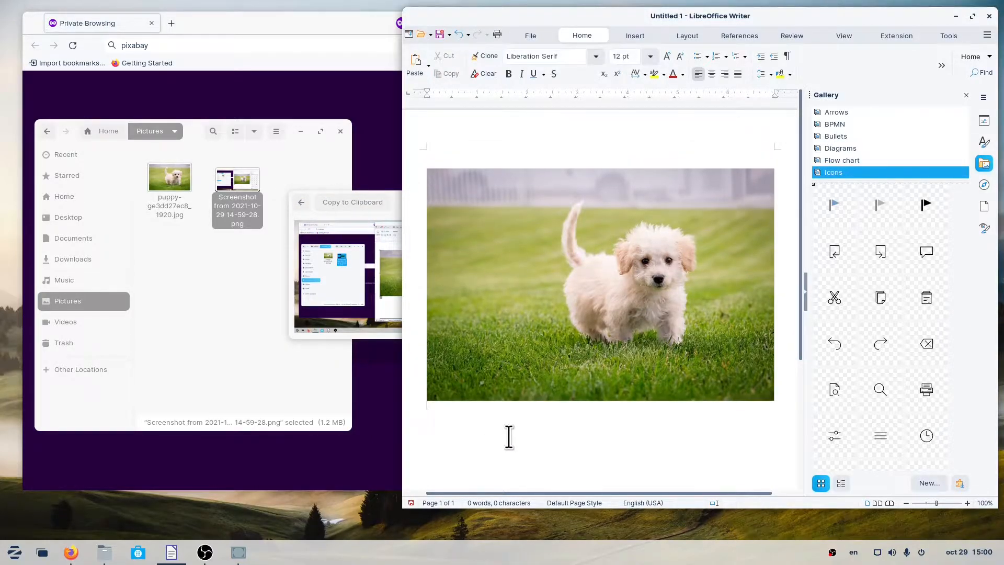
Step: Scroll down the Writer document to a page after the puppy photo
scroll("down", 3)
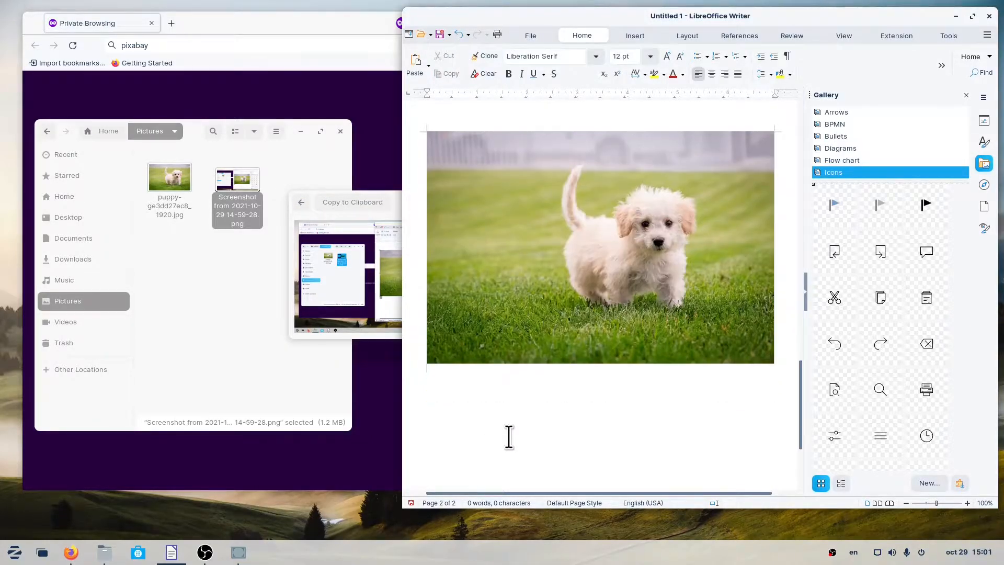
scroll("down", 3)
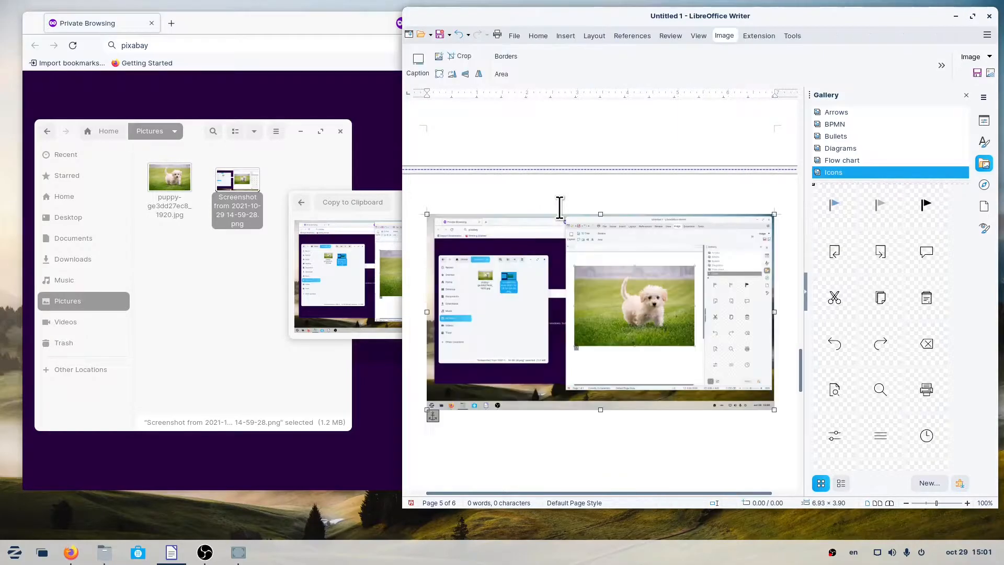
mouse_move(620, 232)
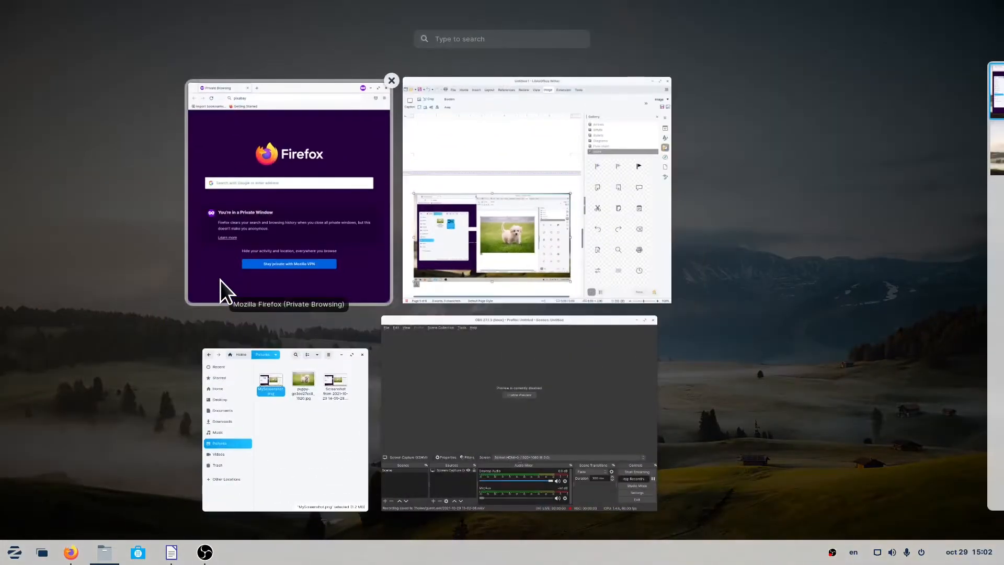
Step: Search Activities for 'scree' and launch the Screenshot app
type("scree")
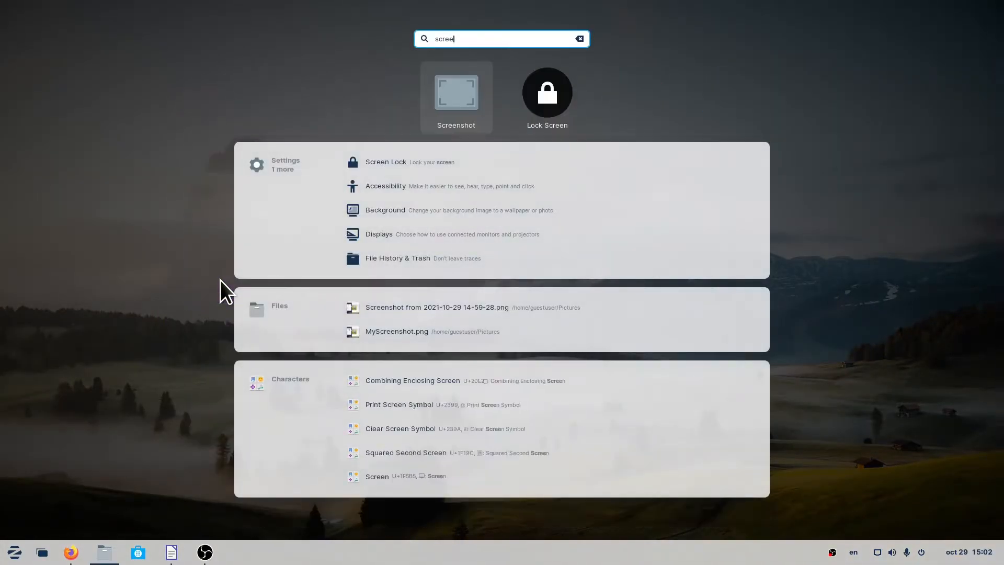
left_click(456, 91)
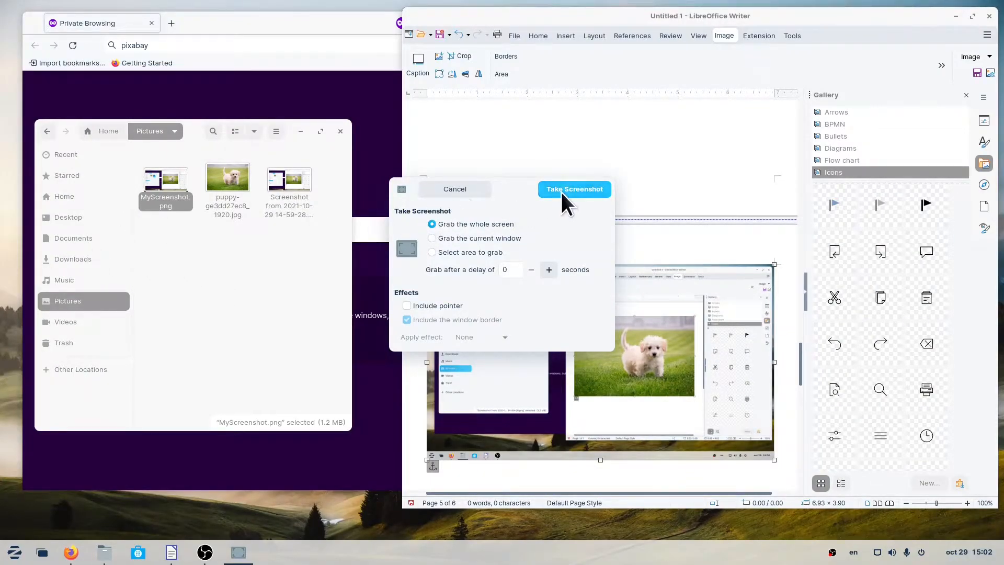
Step: Capture the whole screen, save it as MySecondSS.png in Downloads, and open Downloads in Files
left_click(573, 189)
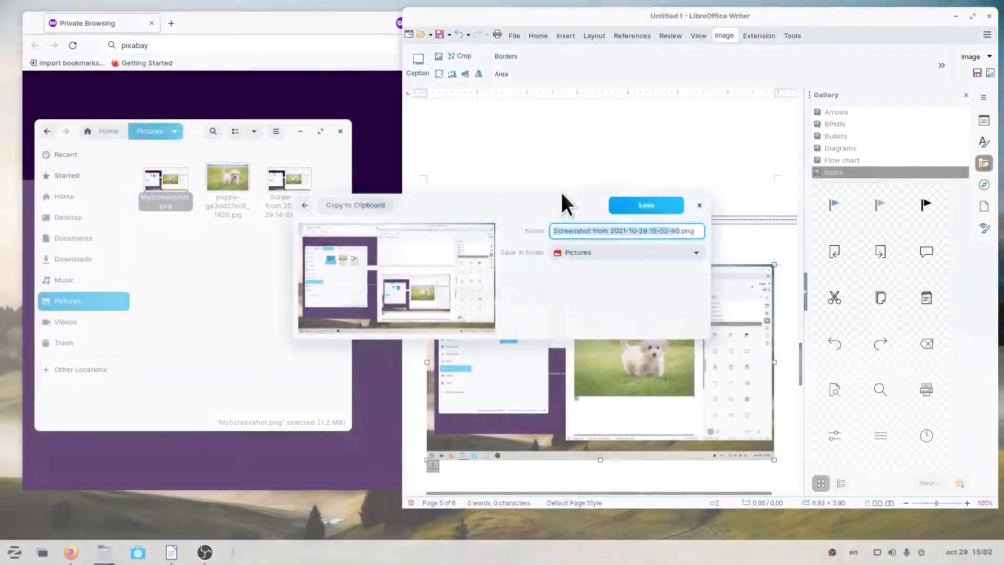
left_click(634, 228)
type("MySecond")
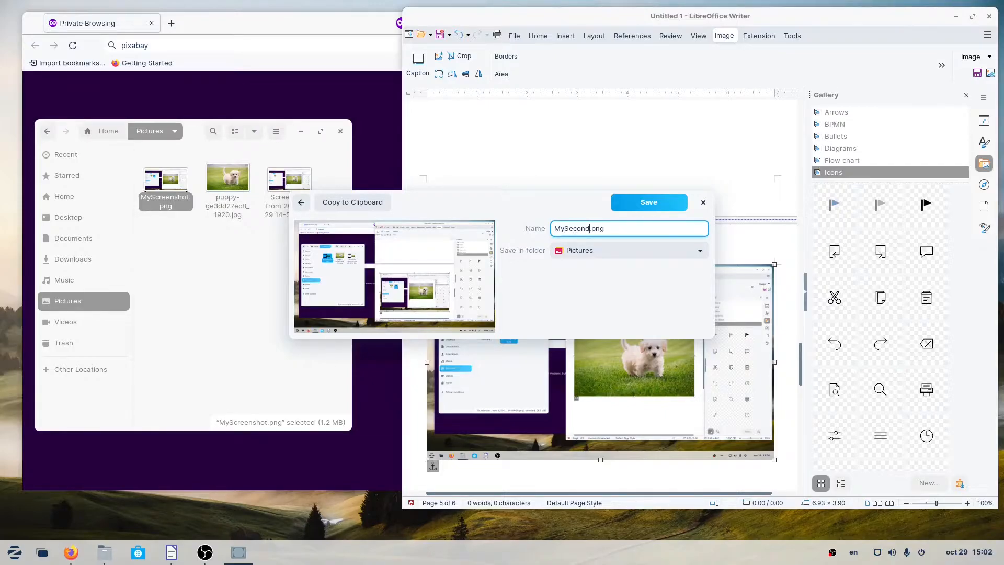
type("SS")
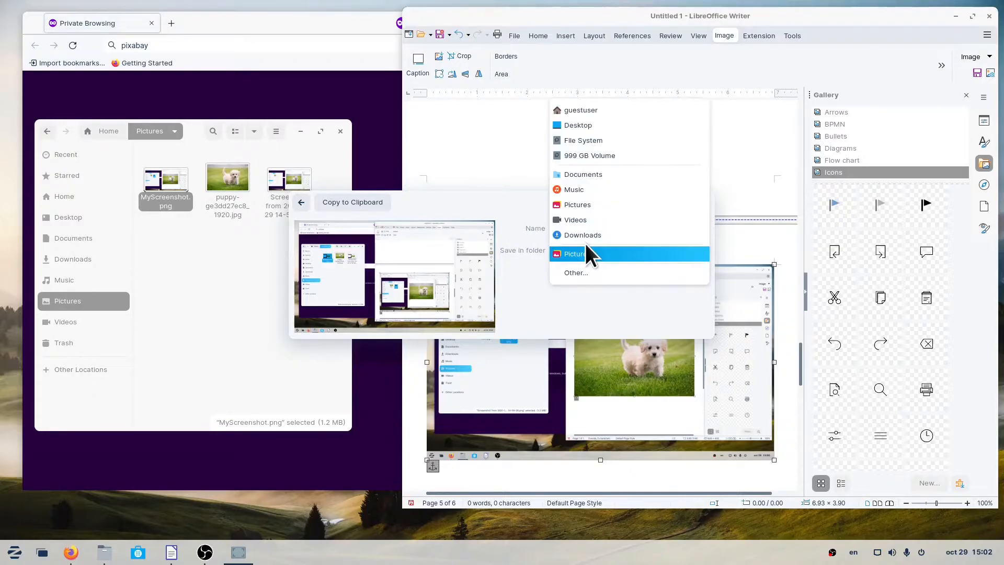
left_click(581, 234)
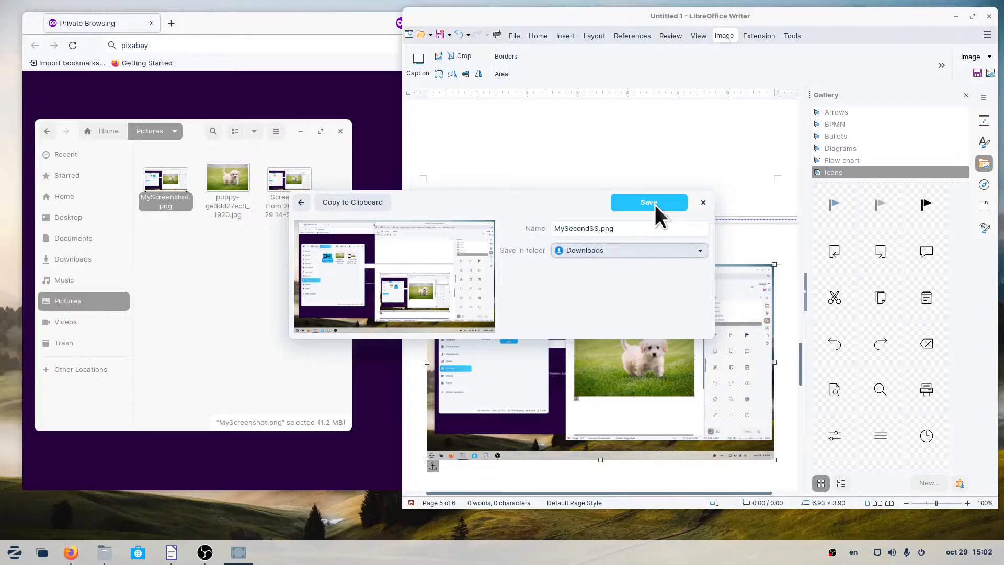
left_click(648, 202)
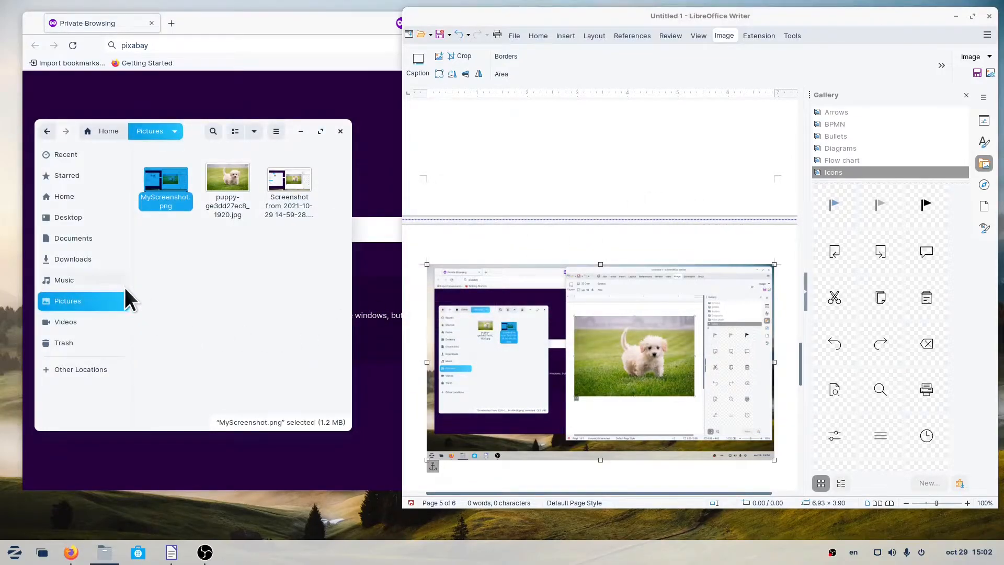
left_click(72, 259)
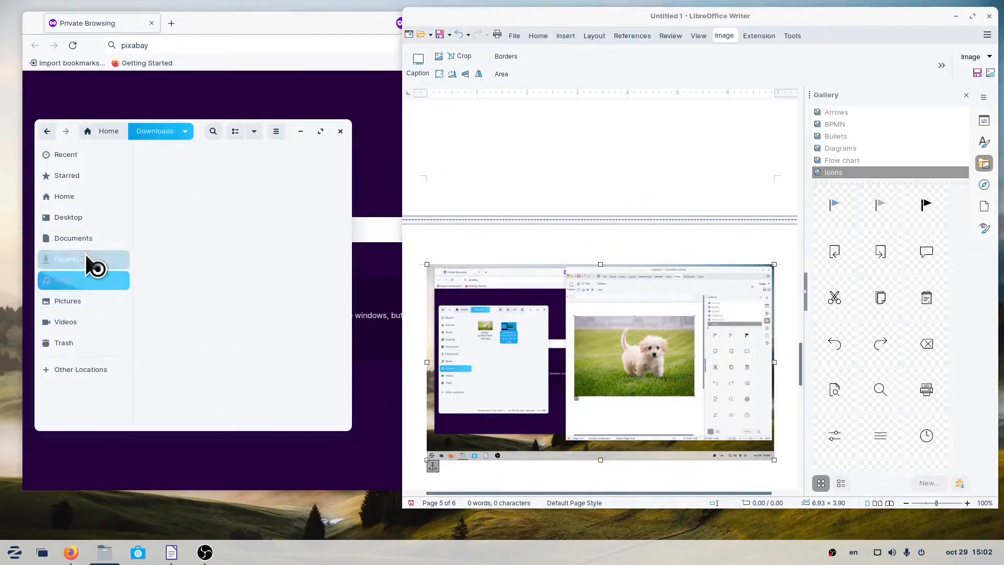
left_click(72, 259)
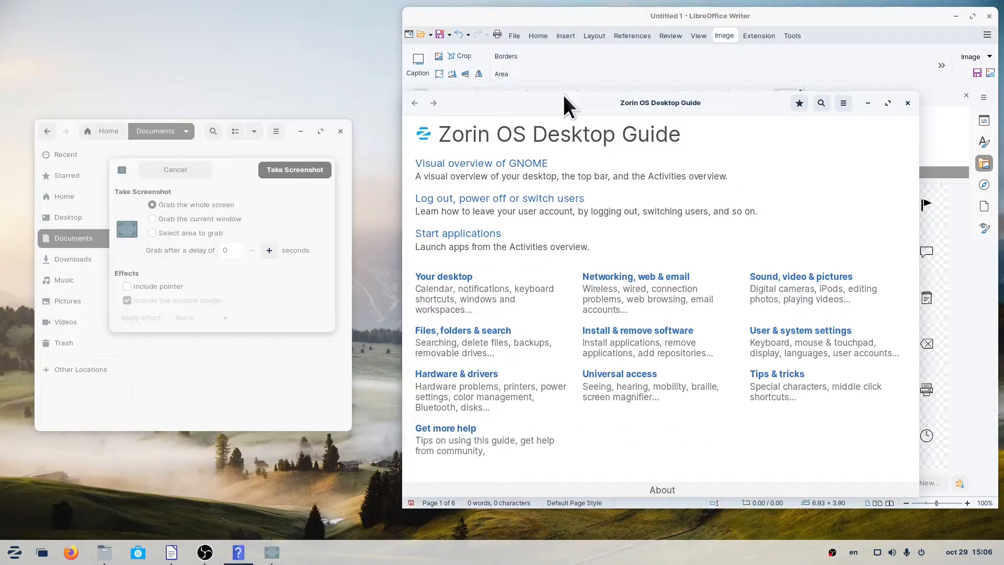
mouse_move(215, 195)
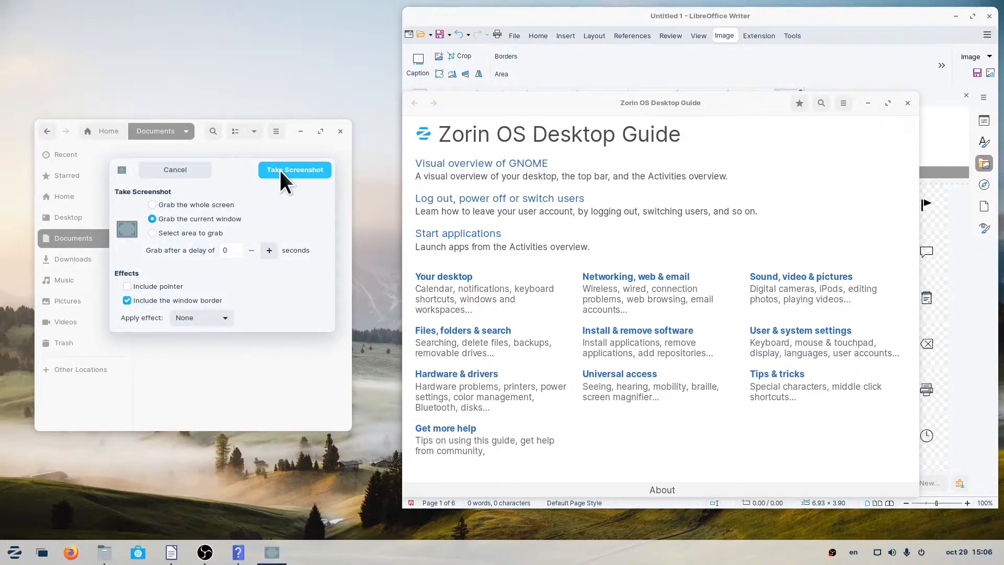
Step: Capture the Desktop Guide window and save it as MyWindow.png in Pictures
left_click(295, 169)
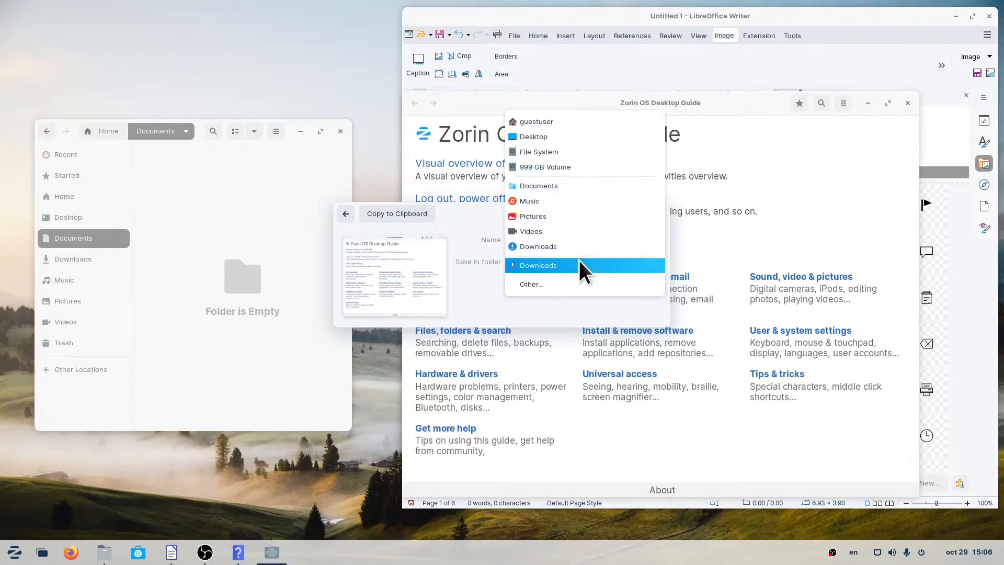
mouse_move(528, 200)
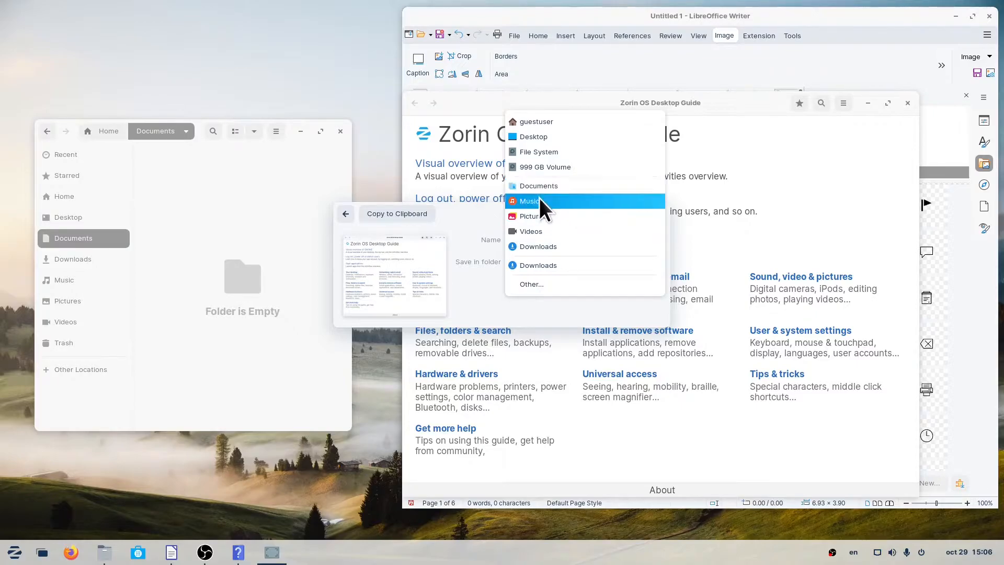
left_click(529, 216)
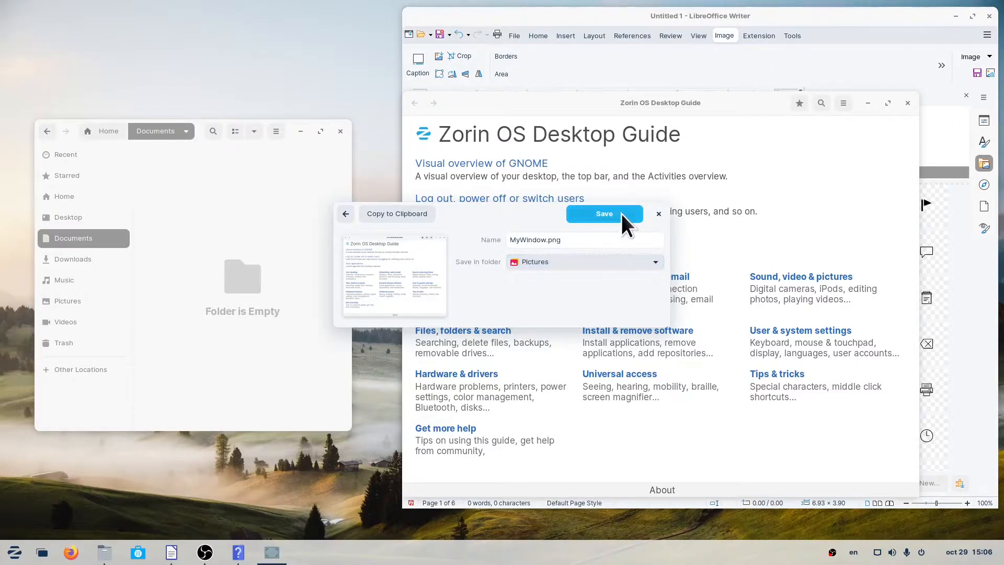
left_click(603, 214)
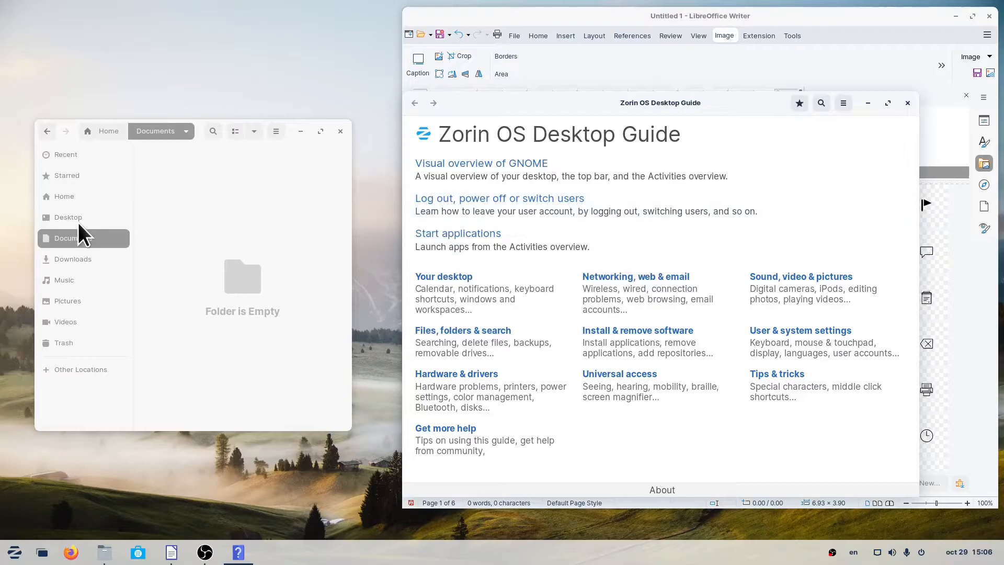
Step: Preview MyWindow.png from the Pictures folder in Files, then close the viewer
left_click(67, 302)
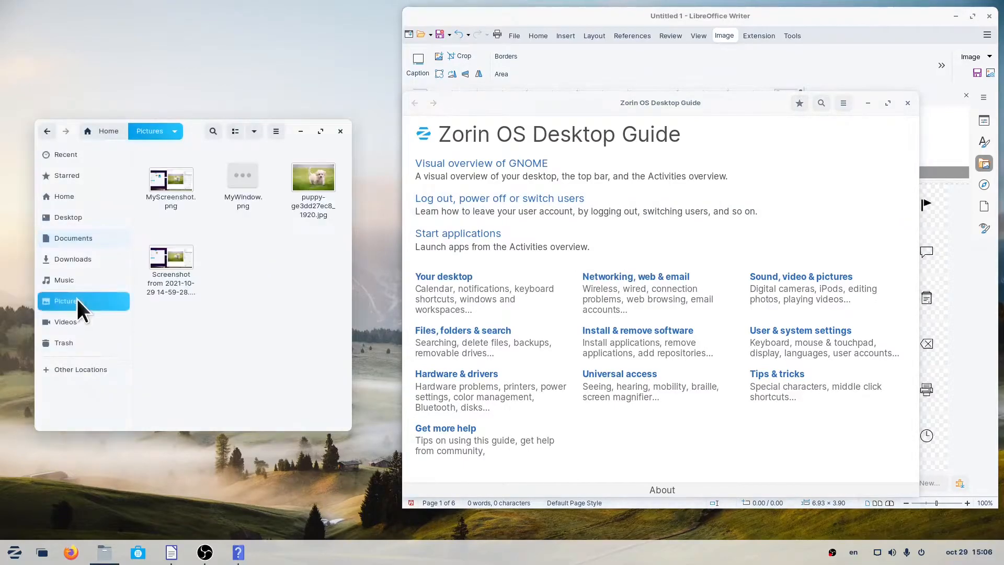
left_click(242, 178)
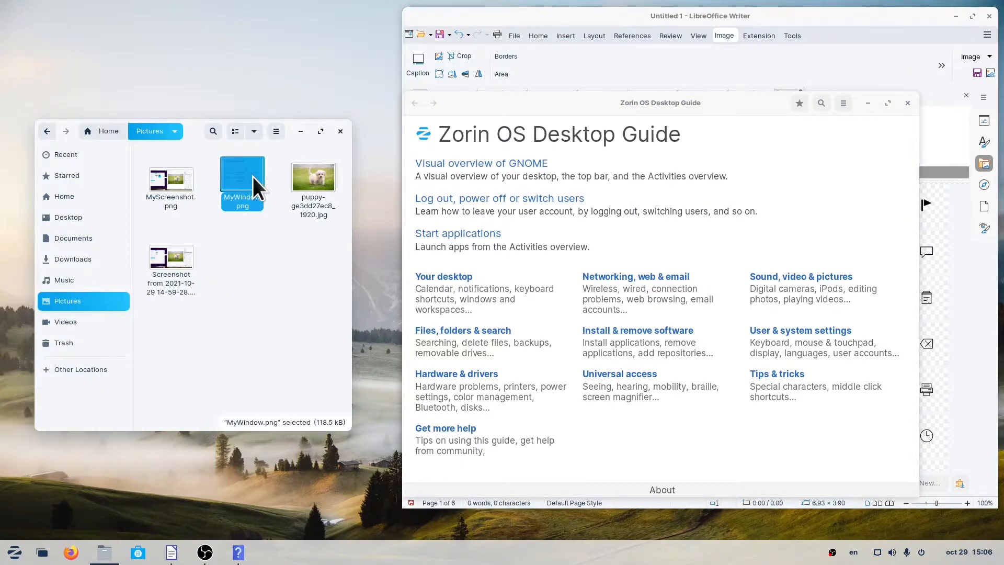
double_click(242, 177)
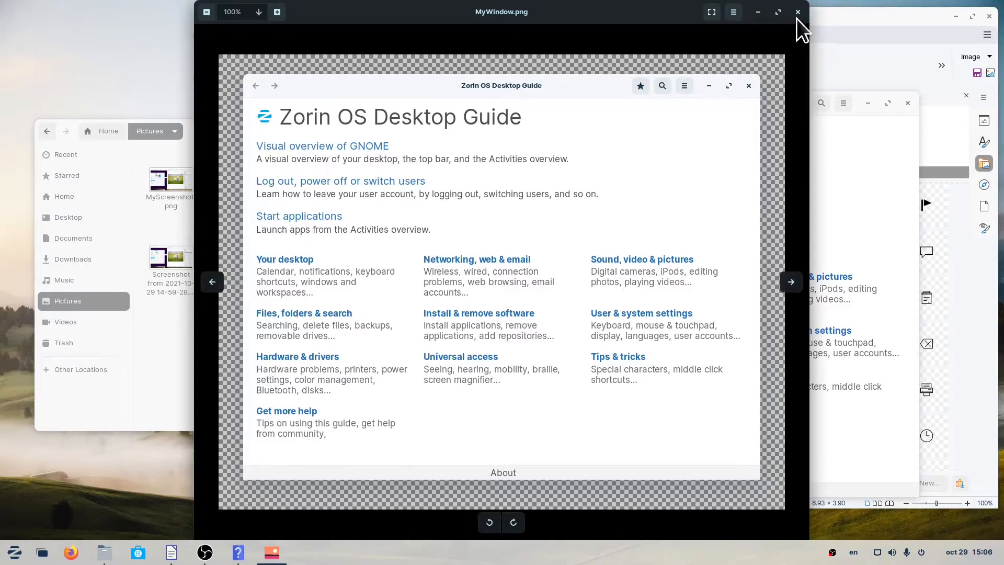
left_click(797, 12)
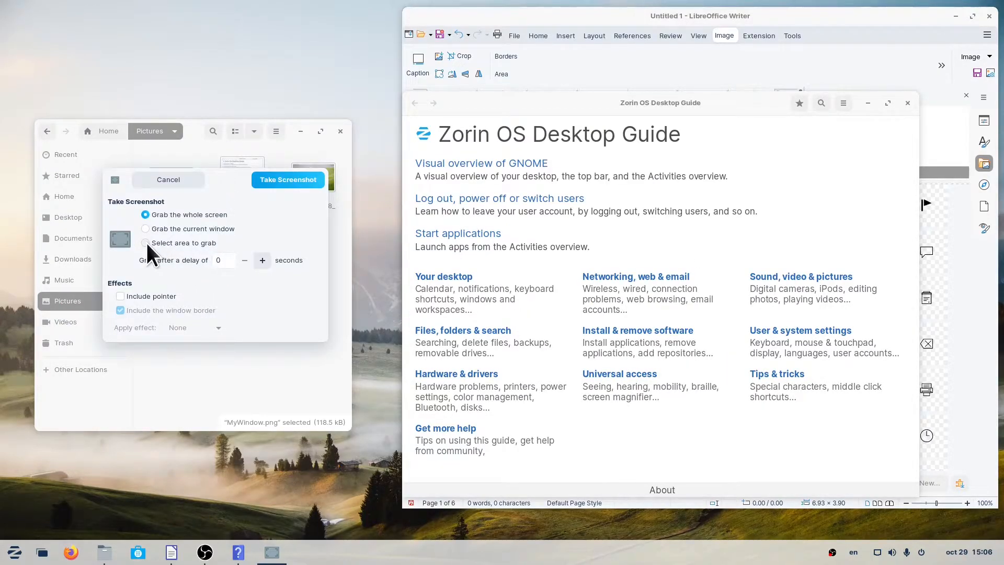
Step: Grab the Desktop Guide's top area, save it as MyTinyPortion.png, and preview it
left_click(146, 242)
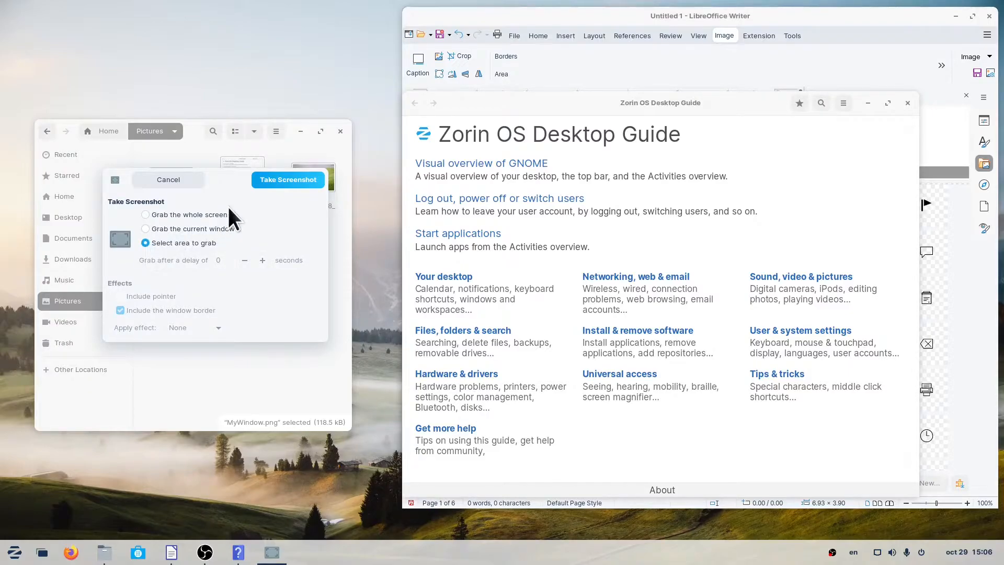
left_click(168, 180)
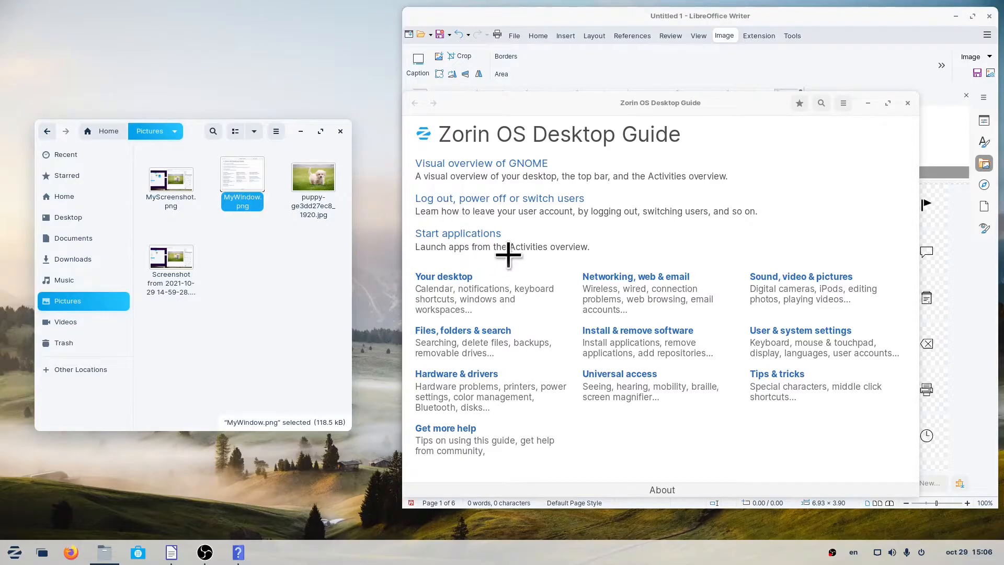
mouse_move(413, 120)
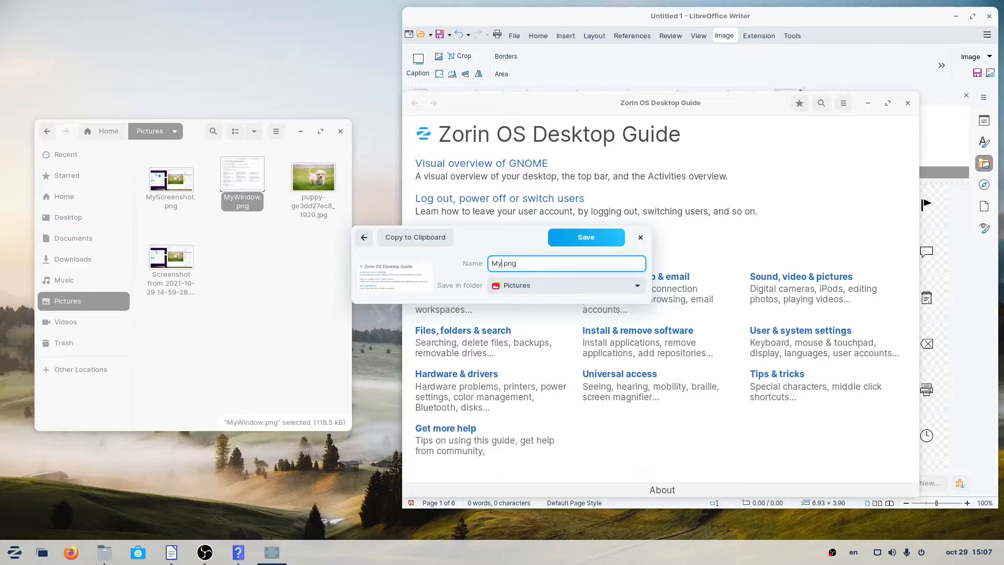
type("TinyPor")
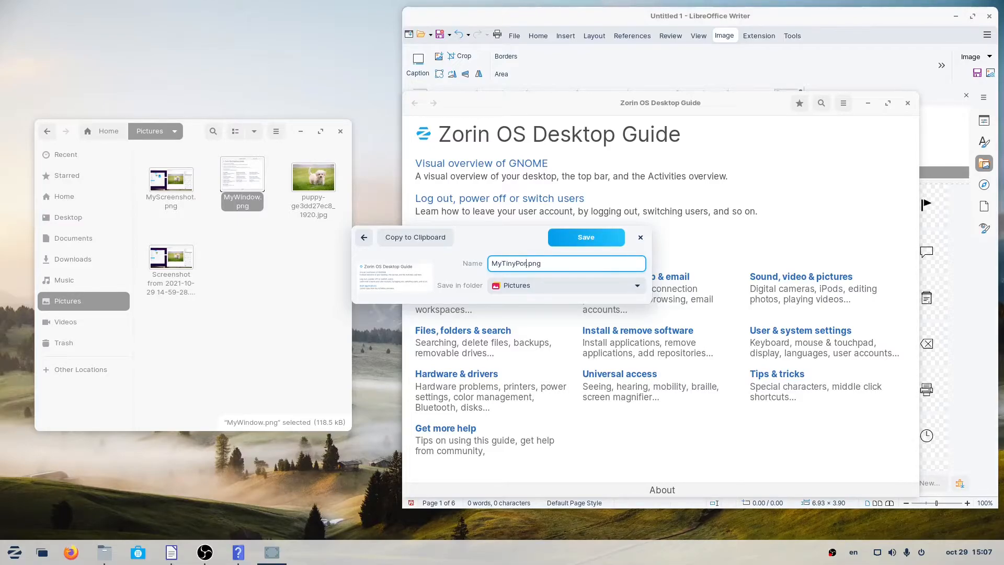
left_click(584, 236)
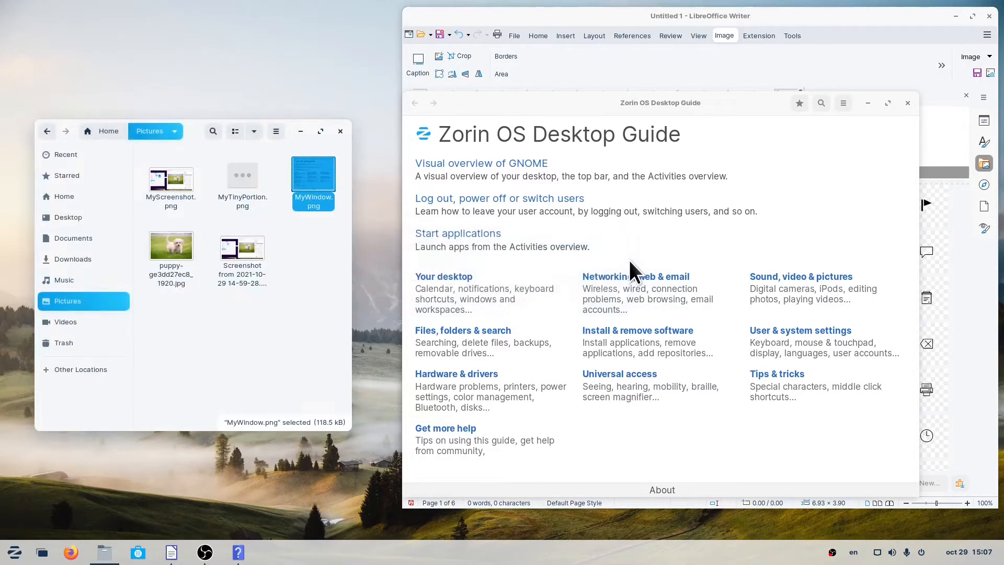
mouse_move(256, 198)
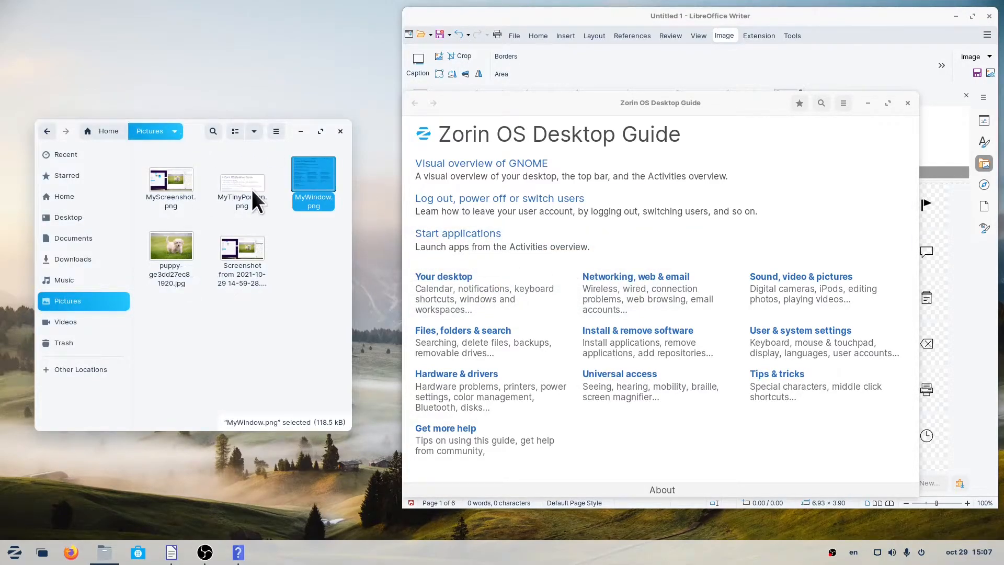
double_click(242, 182)
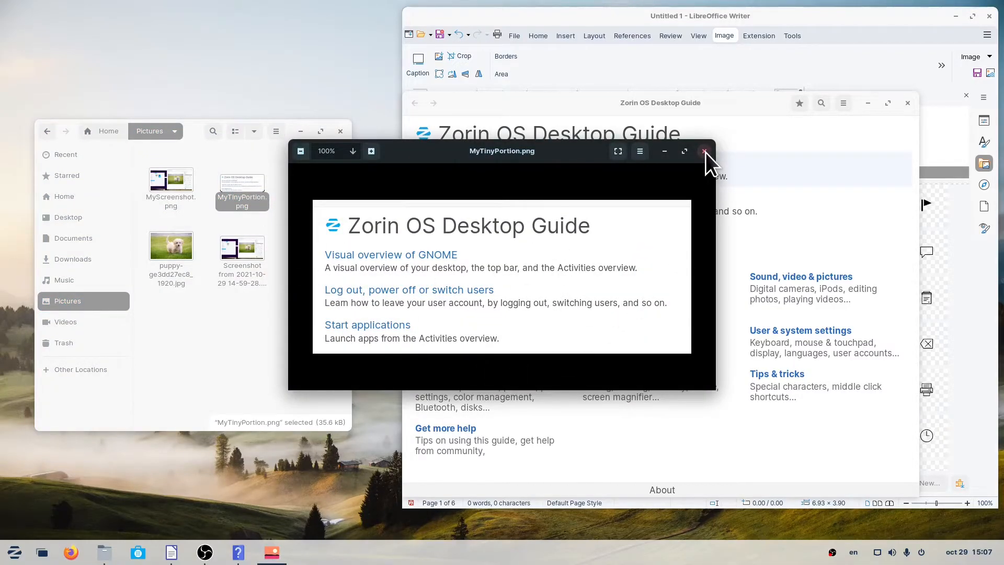
left_click(705, 151)
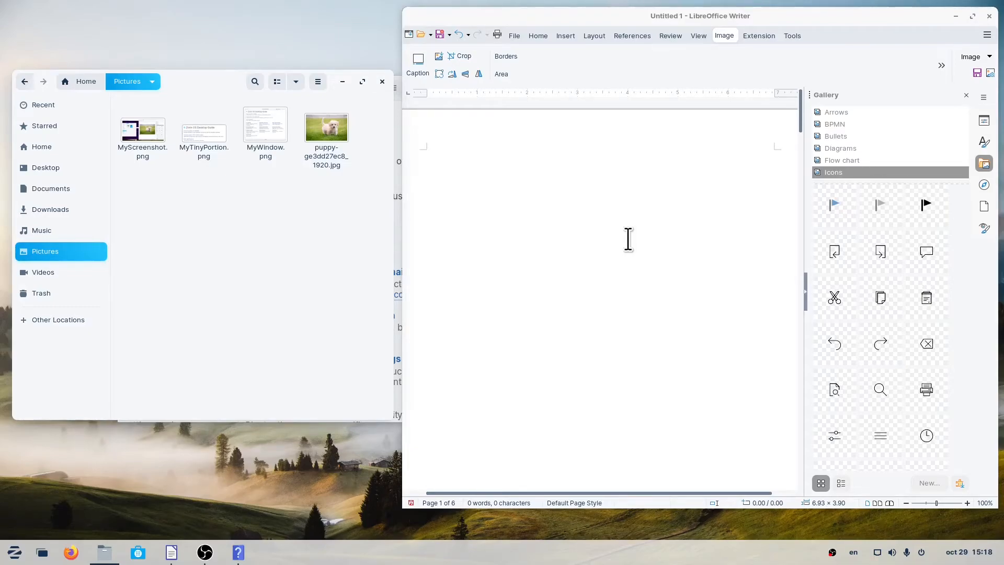
mouse_move(549, 260)
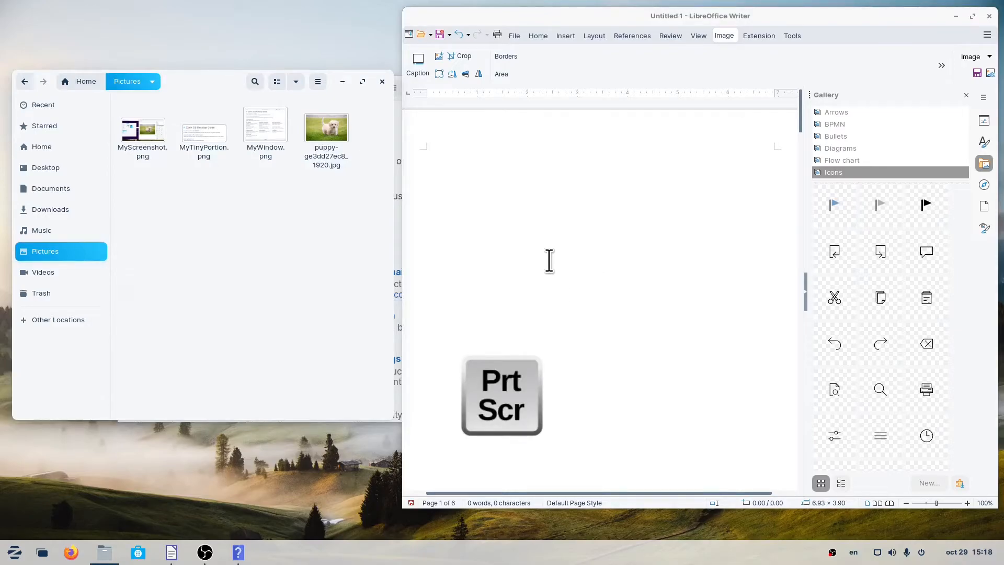
Step: Capture the whole screen with PrtScr and the active window with Alt+PrtScr
key("Print")
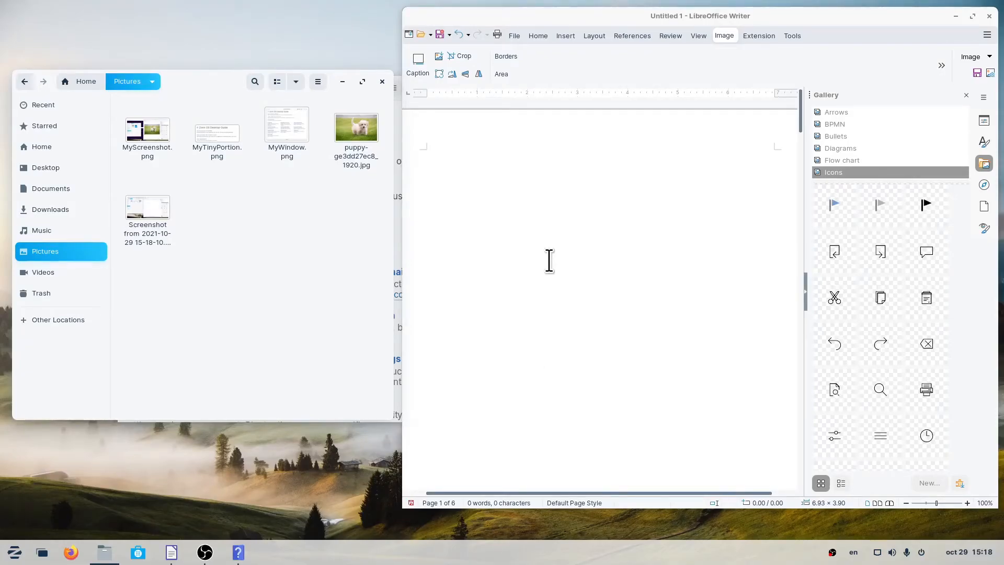
key("alt+print")
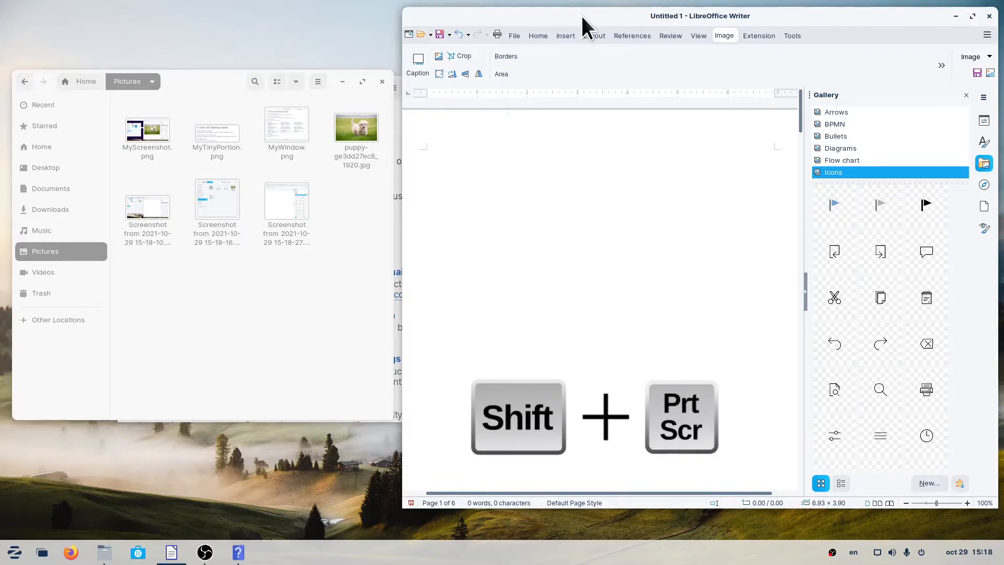
mouse_move(581, 16)
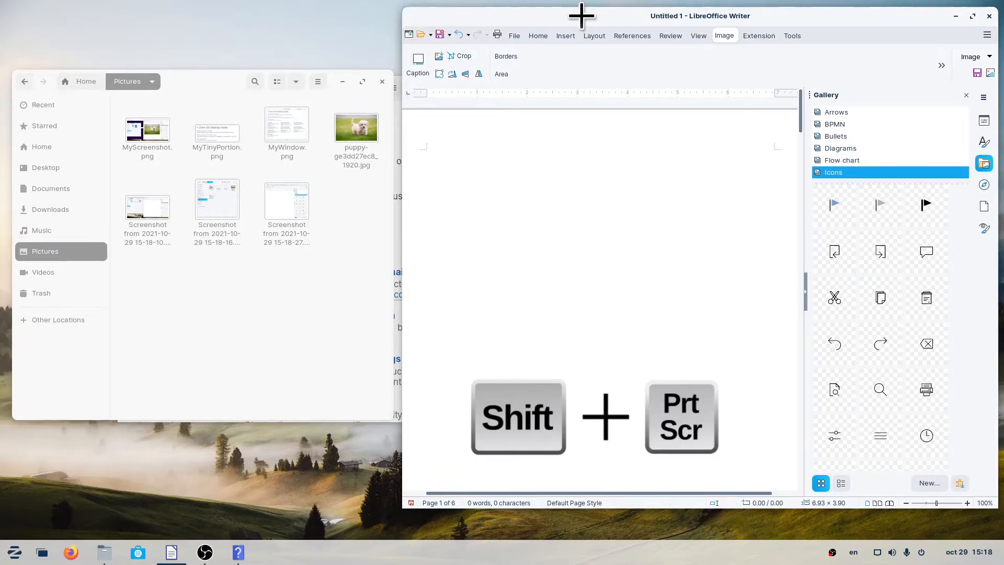
mouse_move(401, 57)
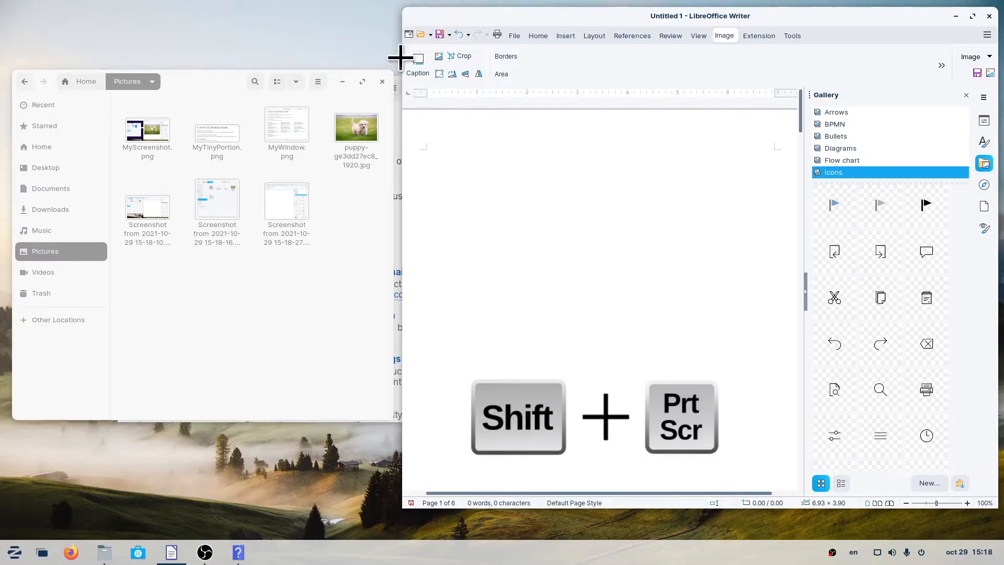
mouse_move(816, 142)
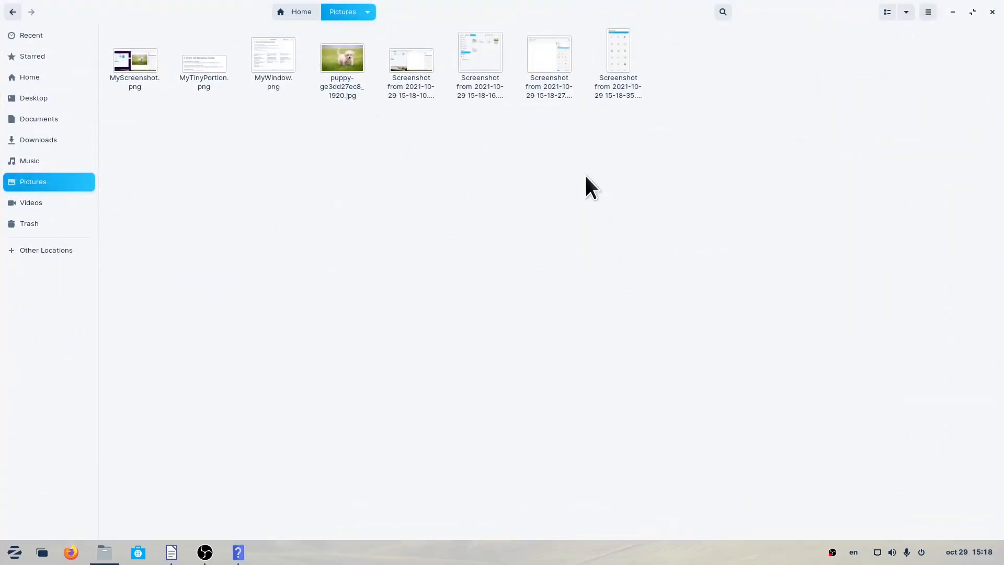
mouse_move(439, 74)
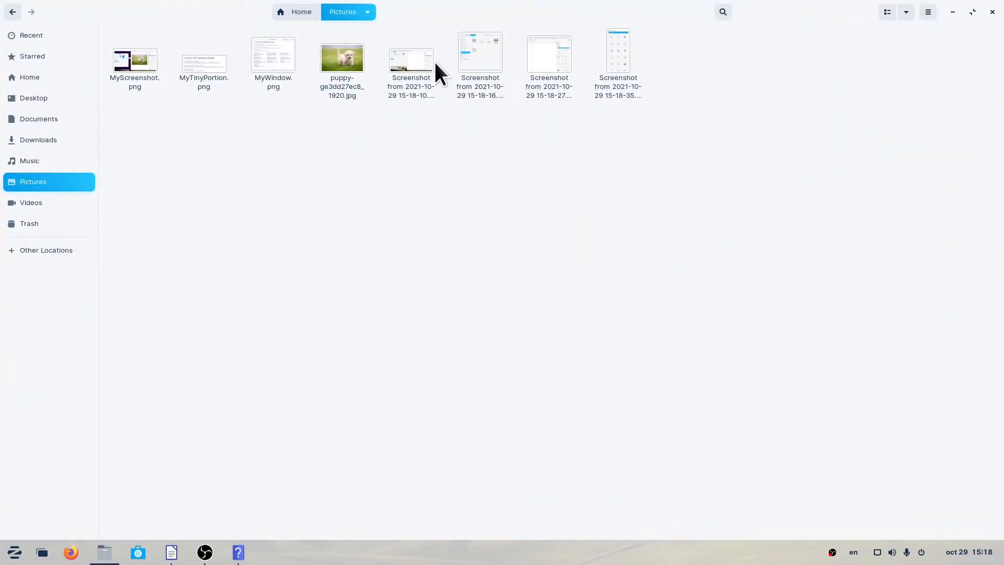
Step: View and close the whole-screen, window and area screenshots in Image Viewer, one at a time
double_click(410, 51)
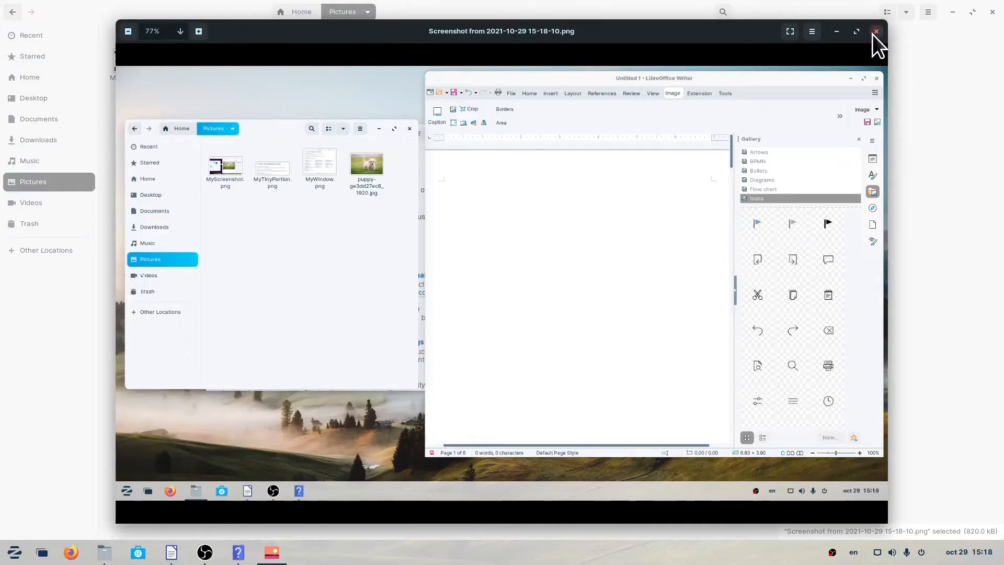
left_click(875, 31)
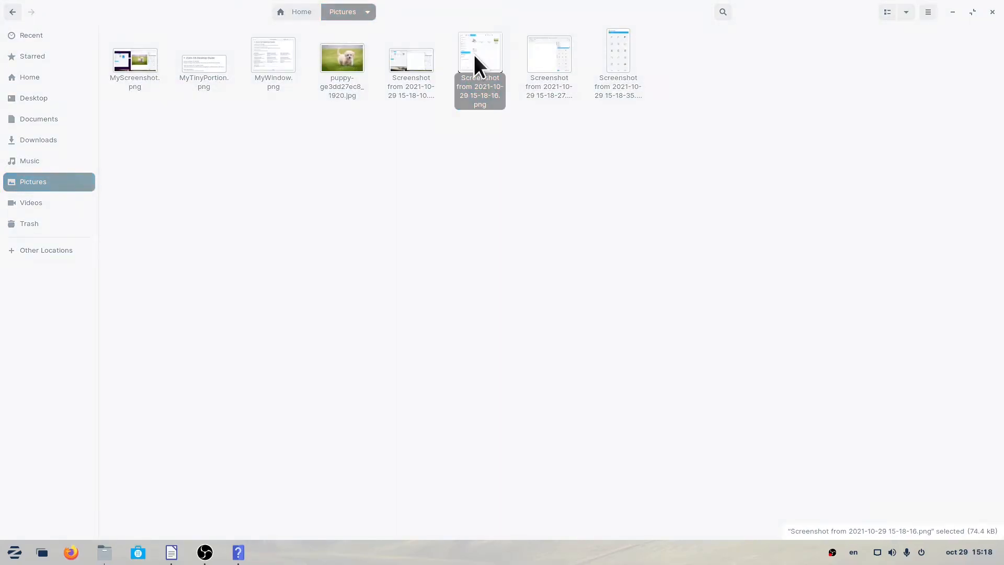
double_click(479, 52)
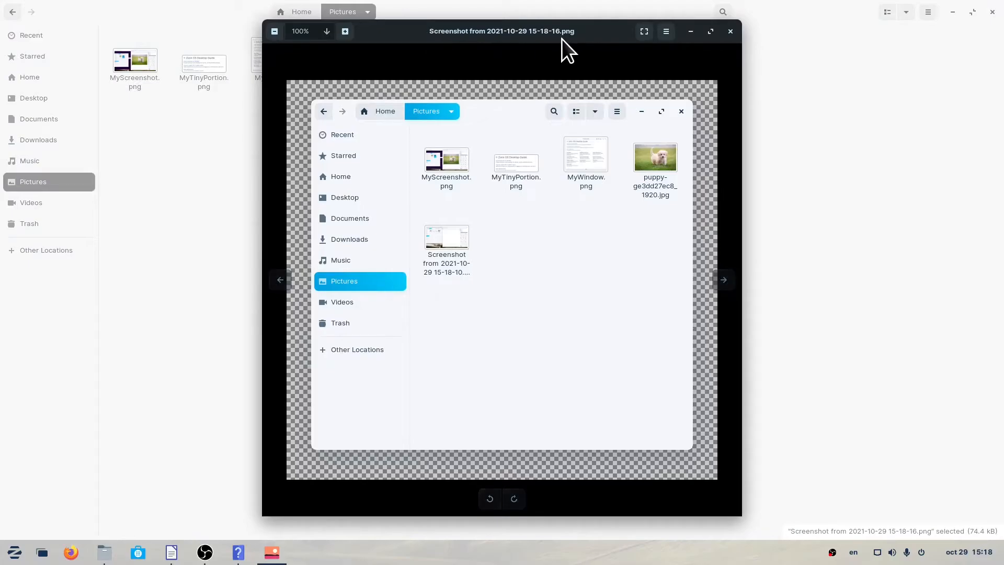
mouse_move(731, 31)
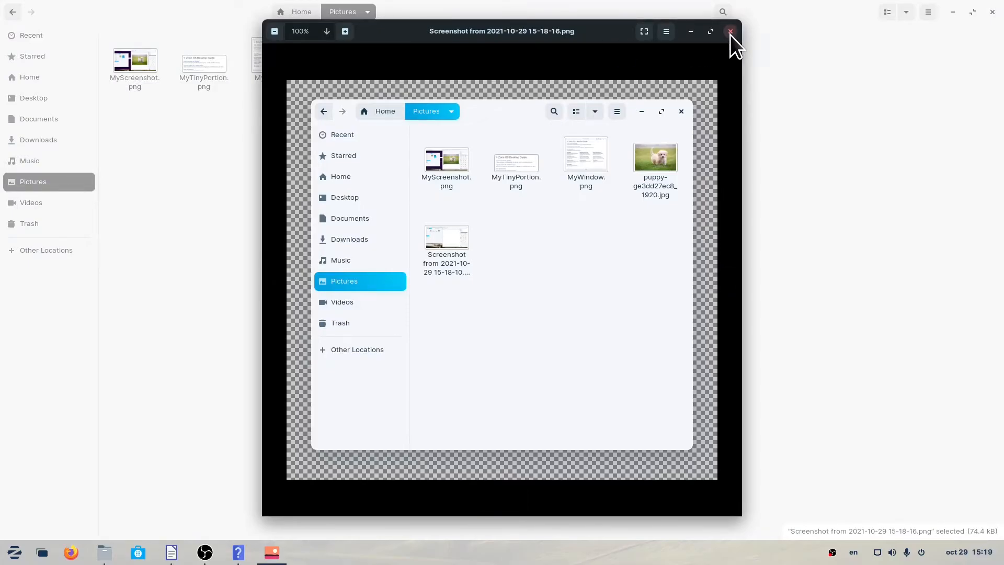
left_click(730, 31)
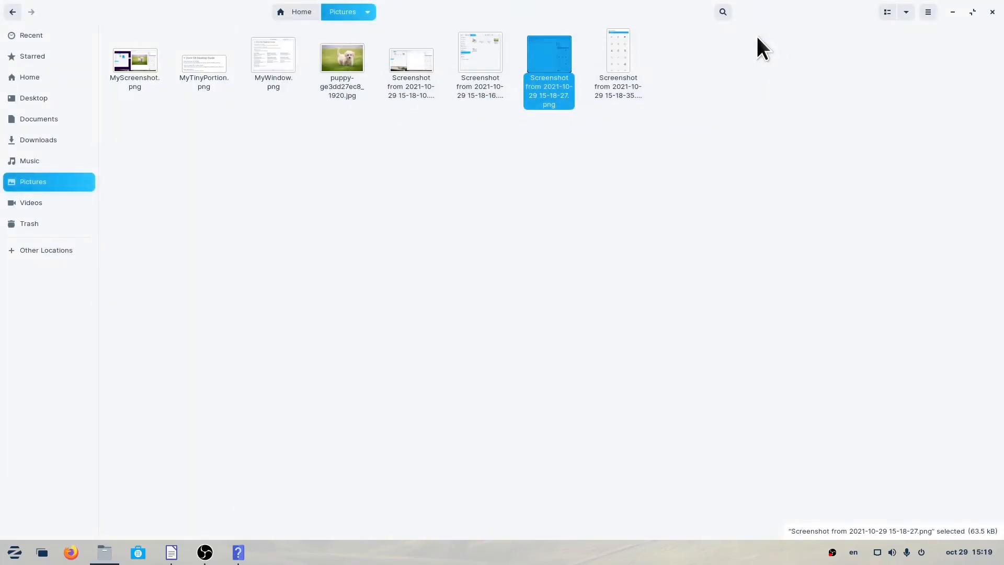
double_click(617, 51)
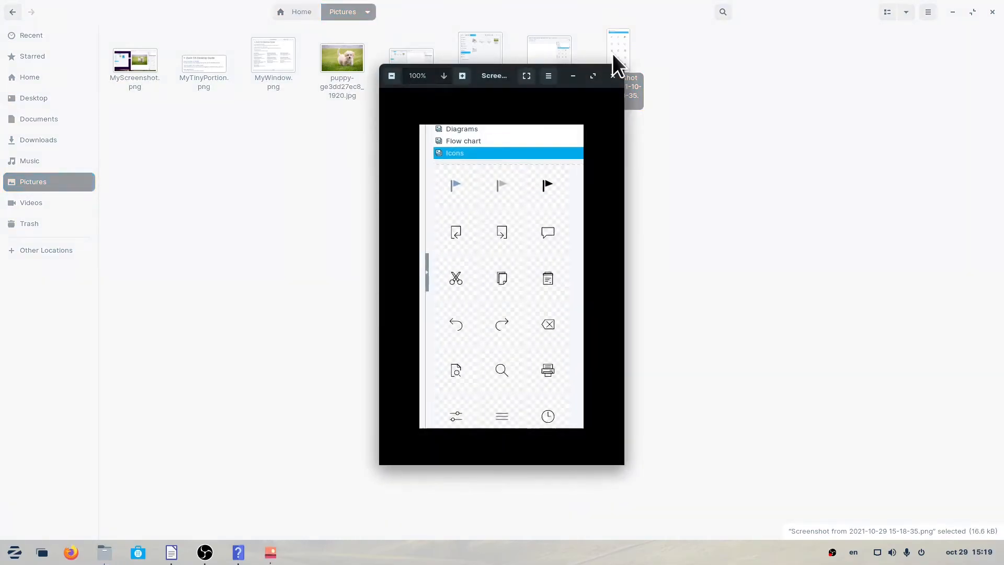
mouse_move(472, 86)
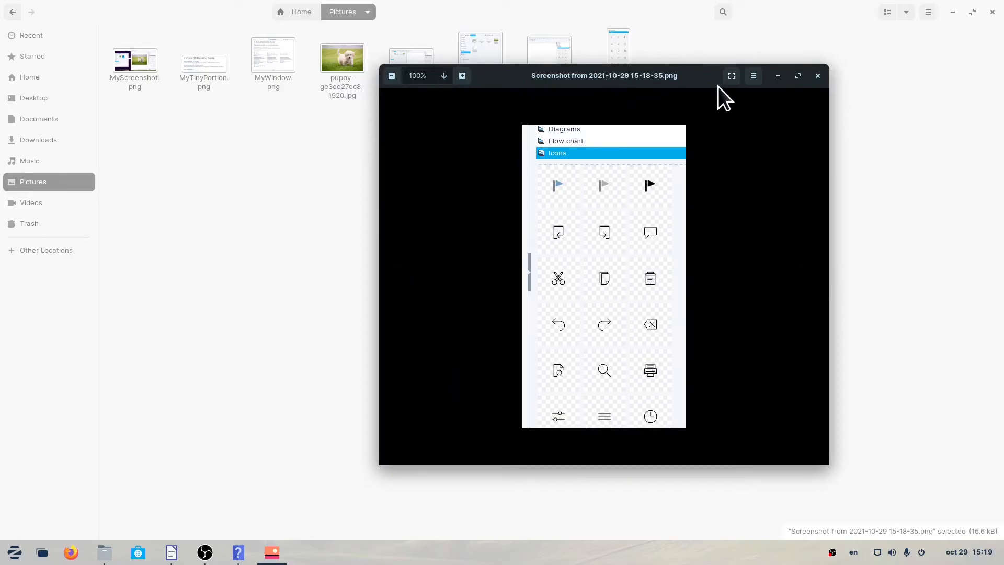
left_click(818, 76)
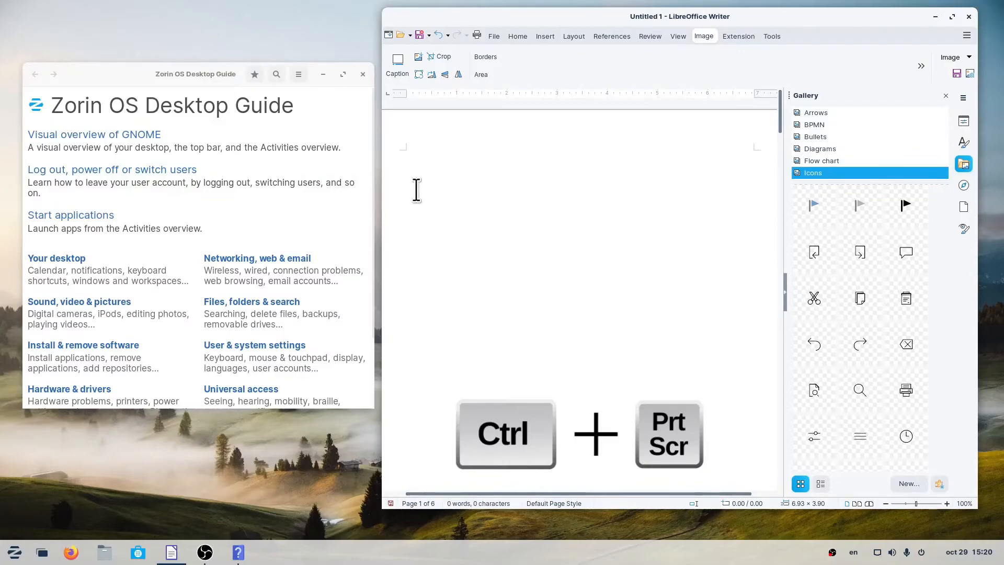
Step: Paste a clipboard capture into Writer, then copy an area capture with Ctrl+Shift+PrtScr
key("ctrl+v")
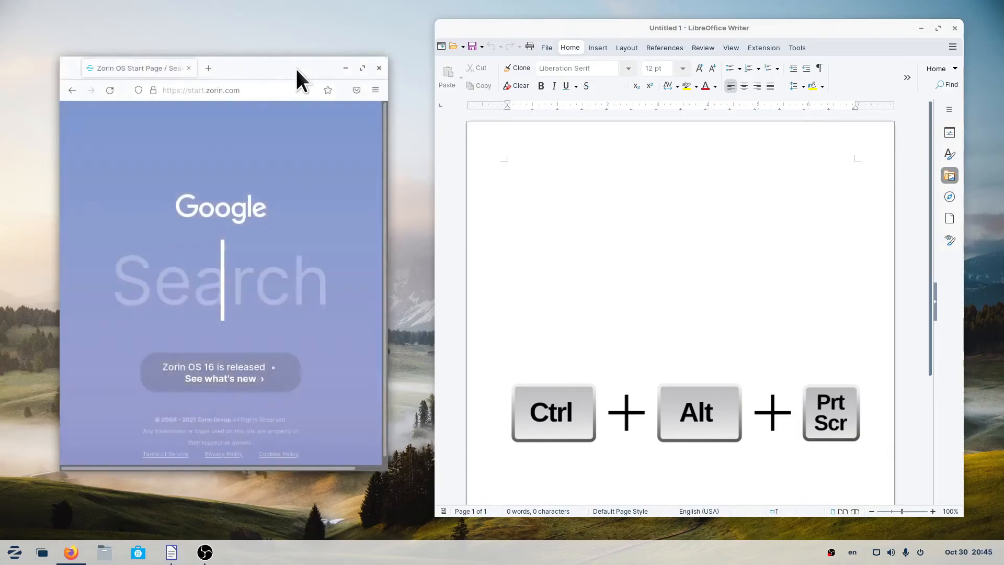
mouse_move(500, 206)
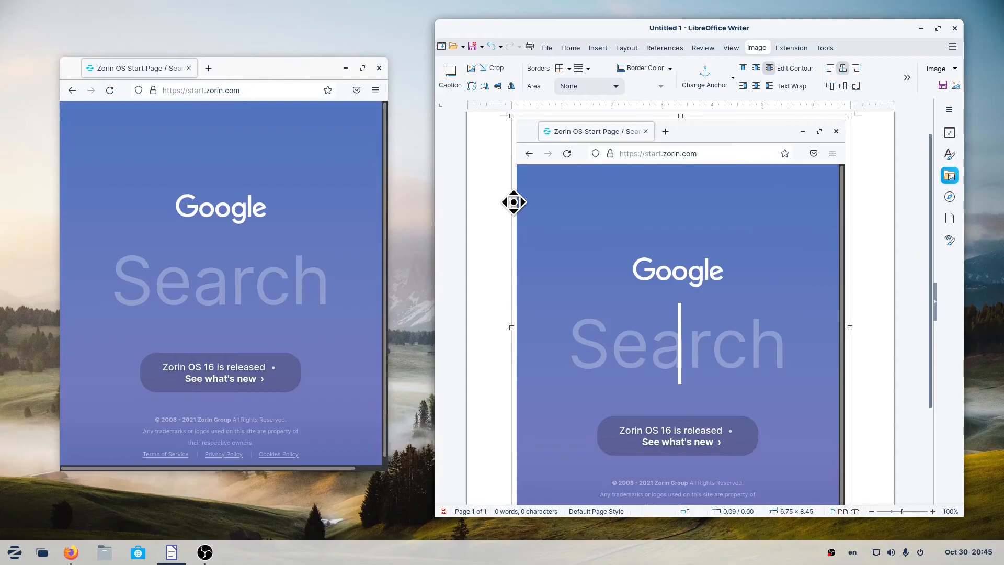
key("ctrl+shift+Print")
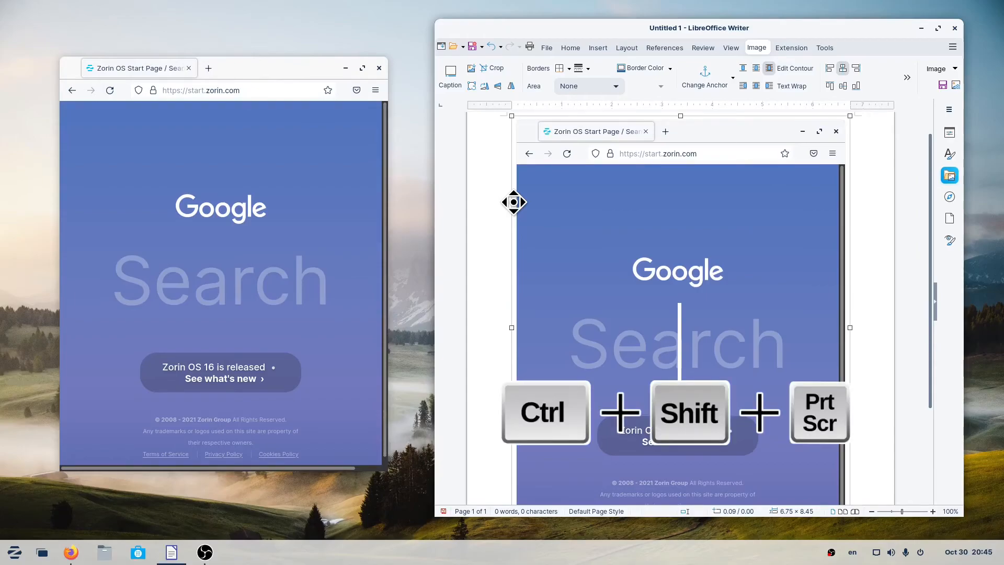